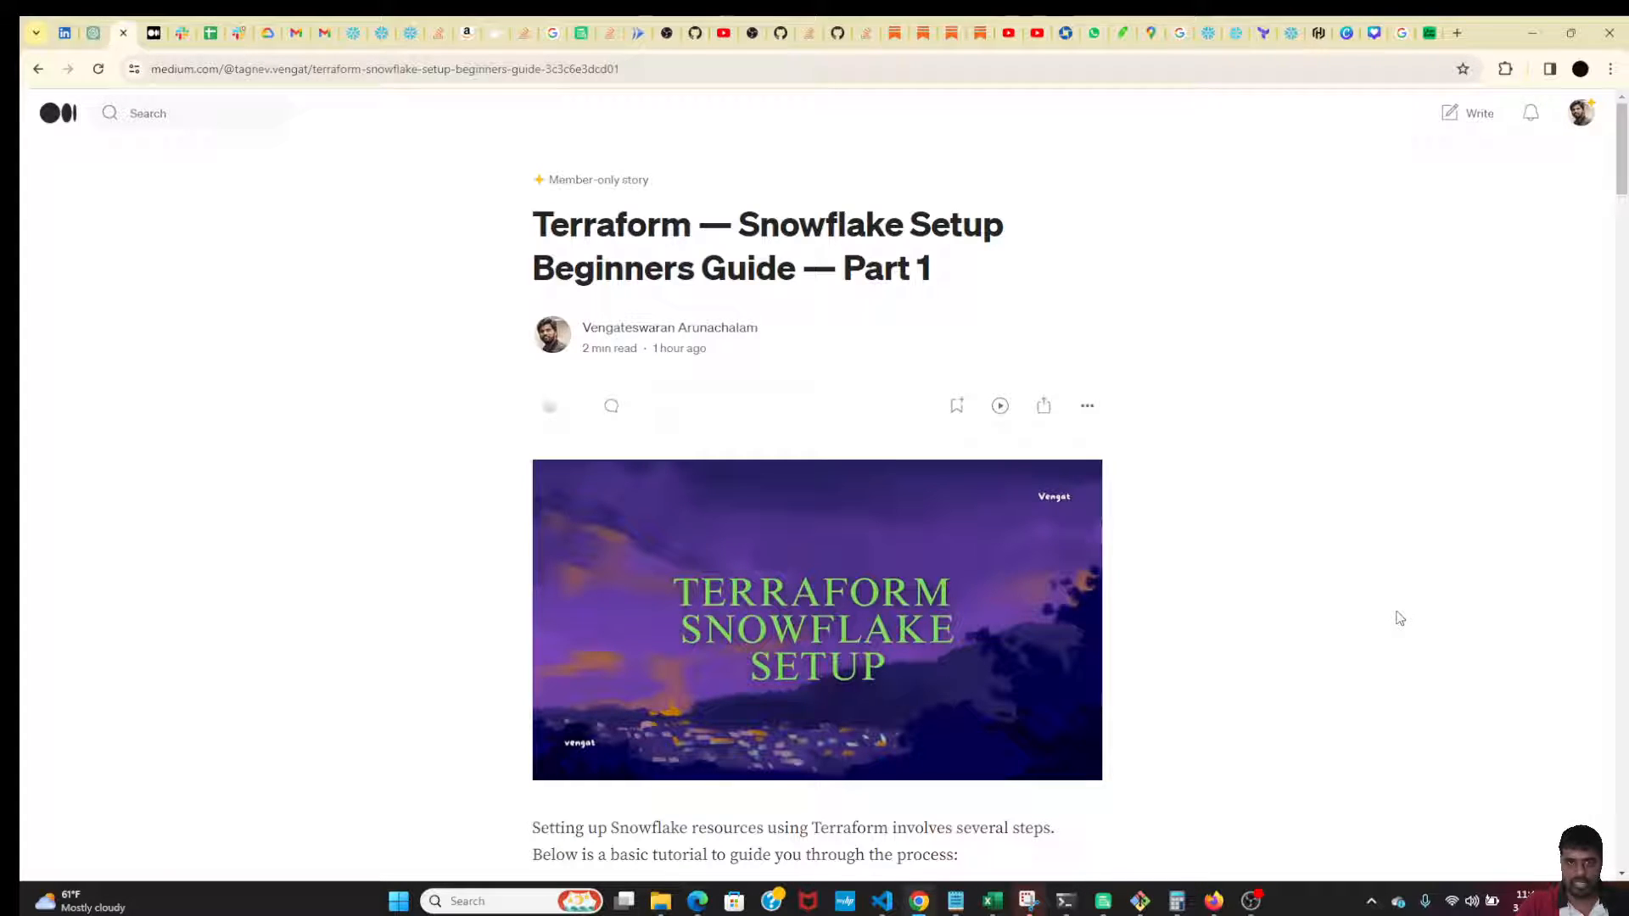
- Move the guide to Step 2 and highlight the provider.tf file name
scroll(down, 3)
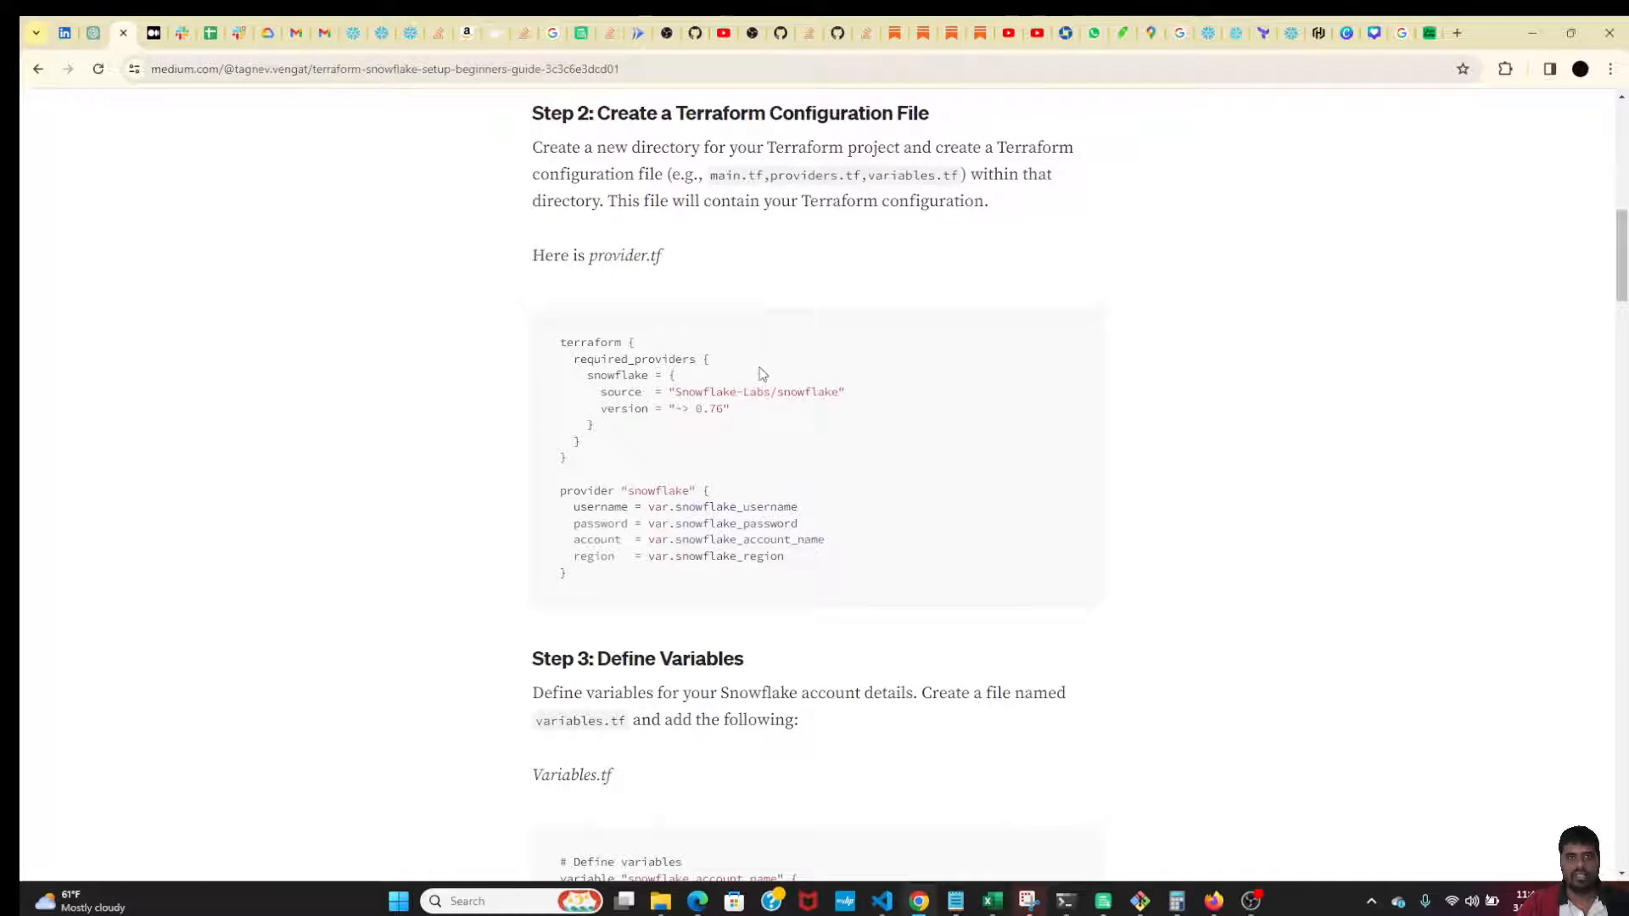
double_click(622, 256)
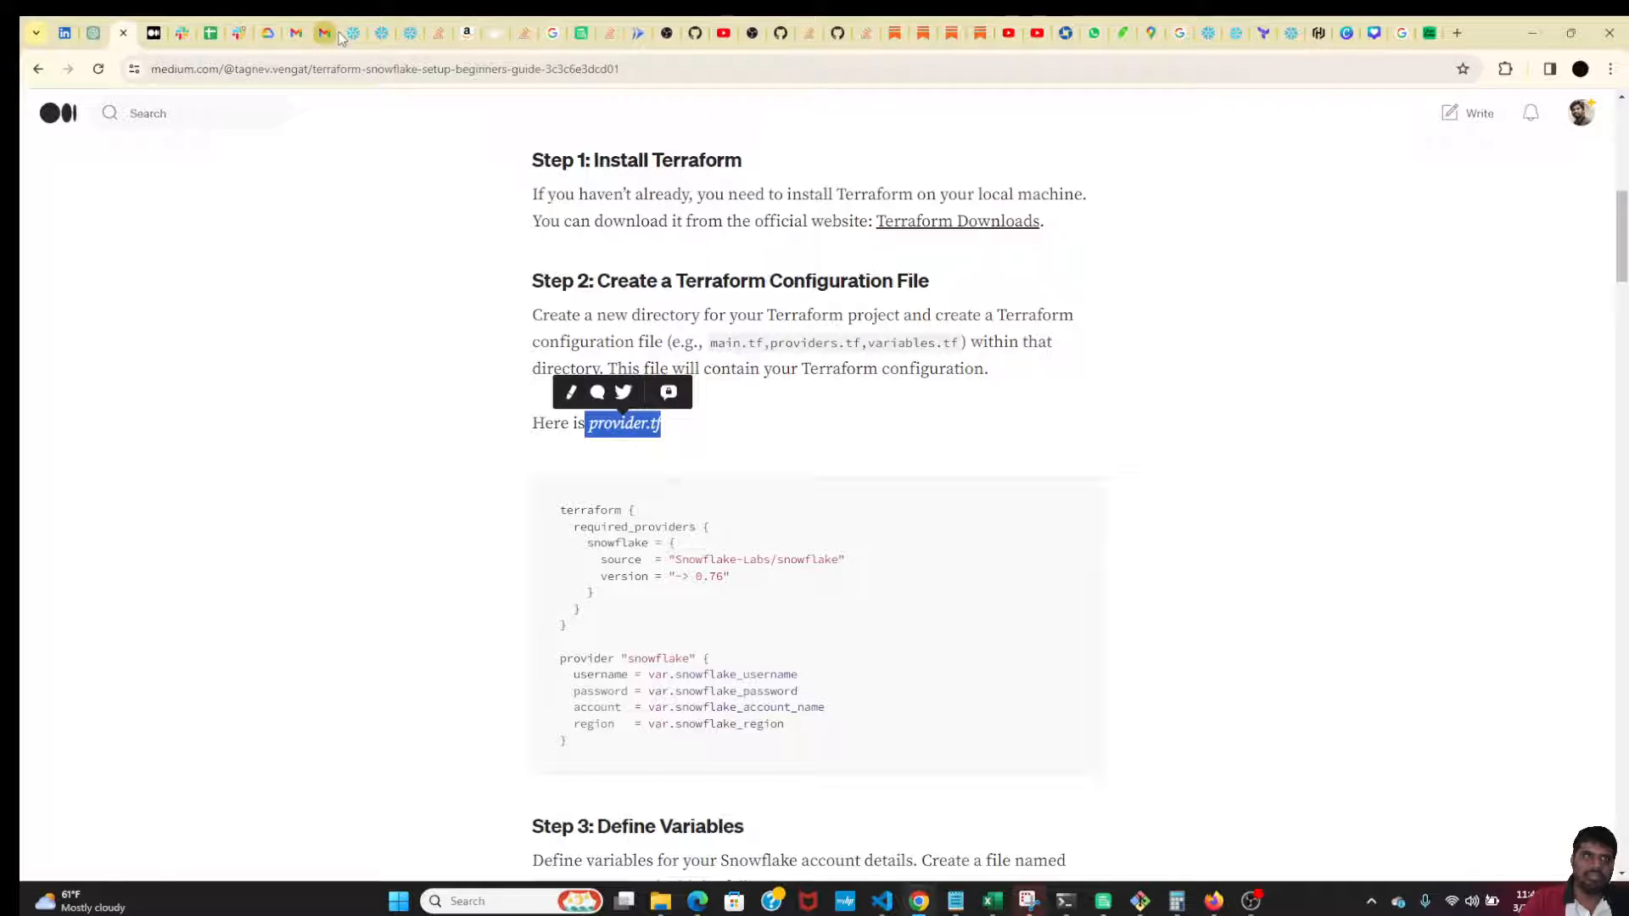
- View Snowflake's Admin Warehouses page listing AIRBYTE_WAREHOUSE and COMPUTE_WH
click(323, 32)
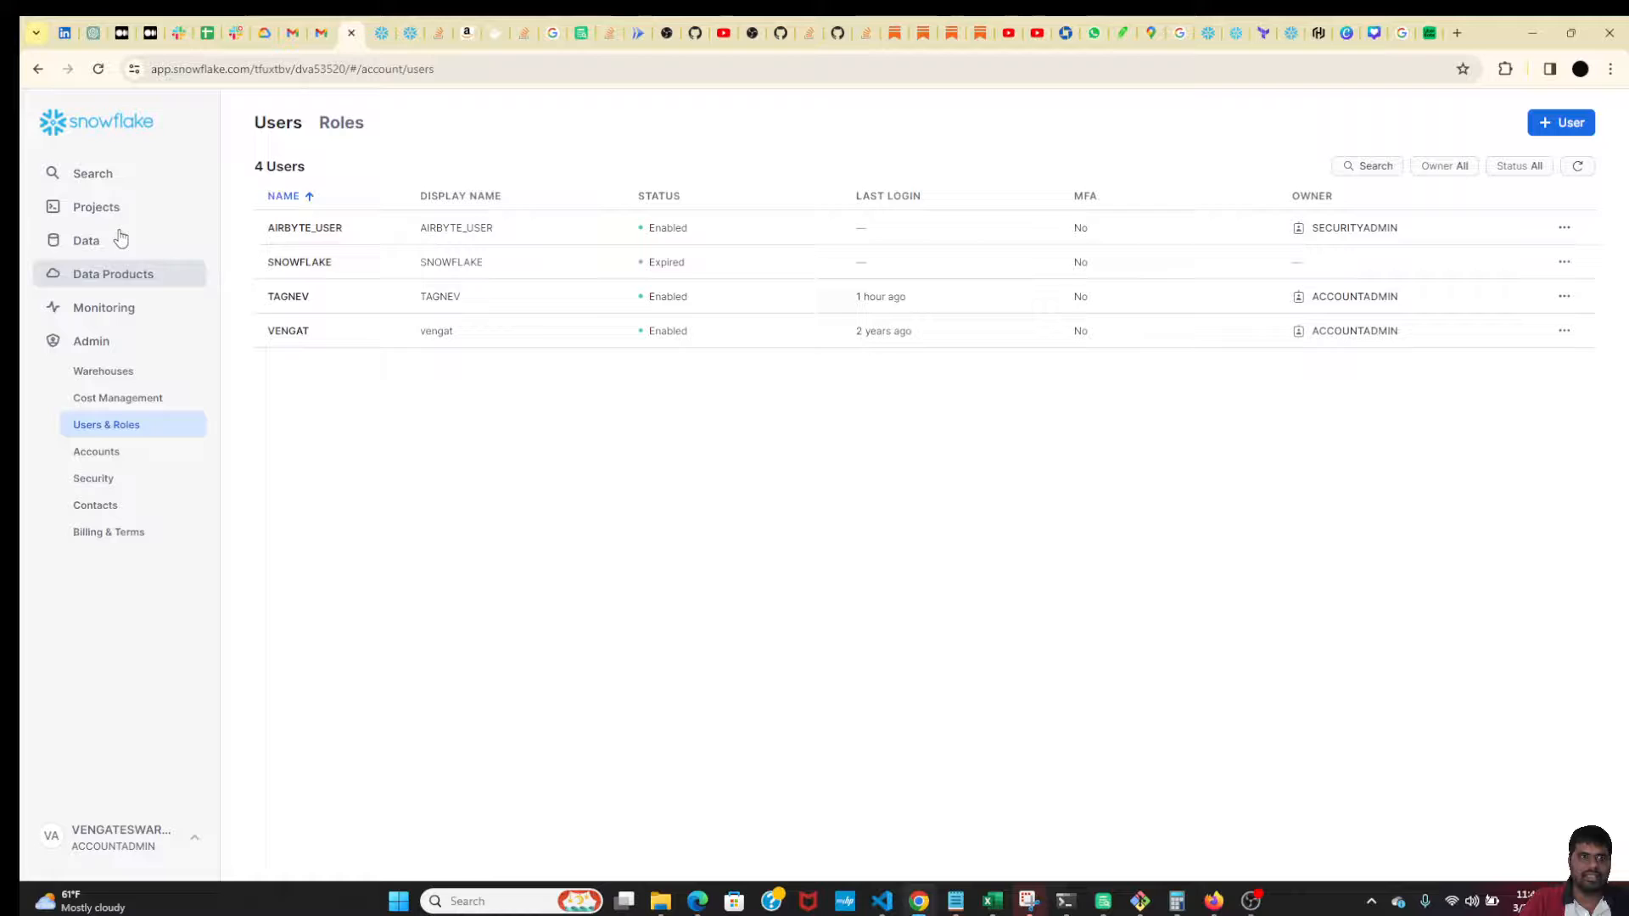
mouse_move(560, 285)
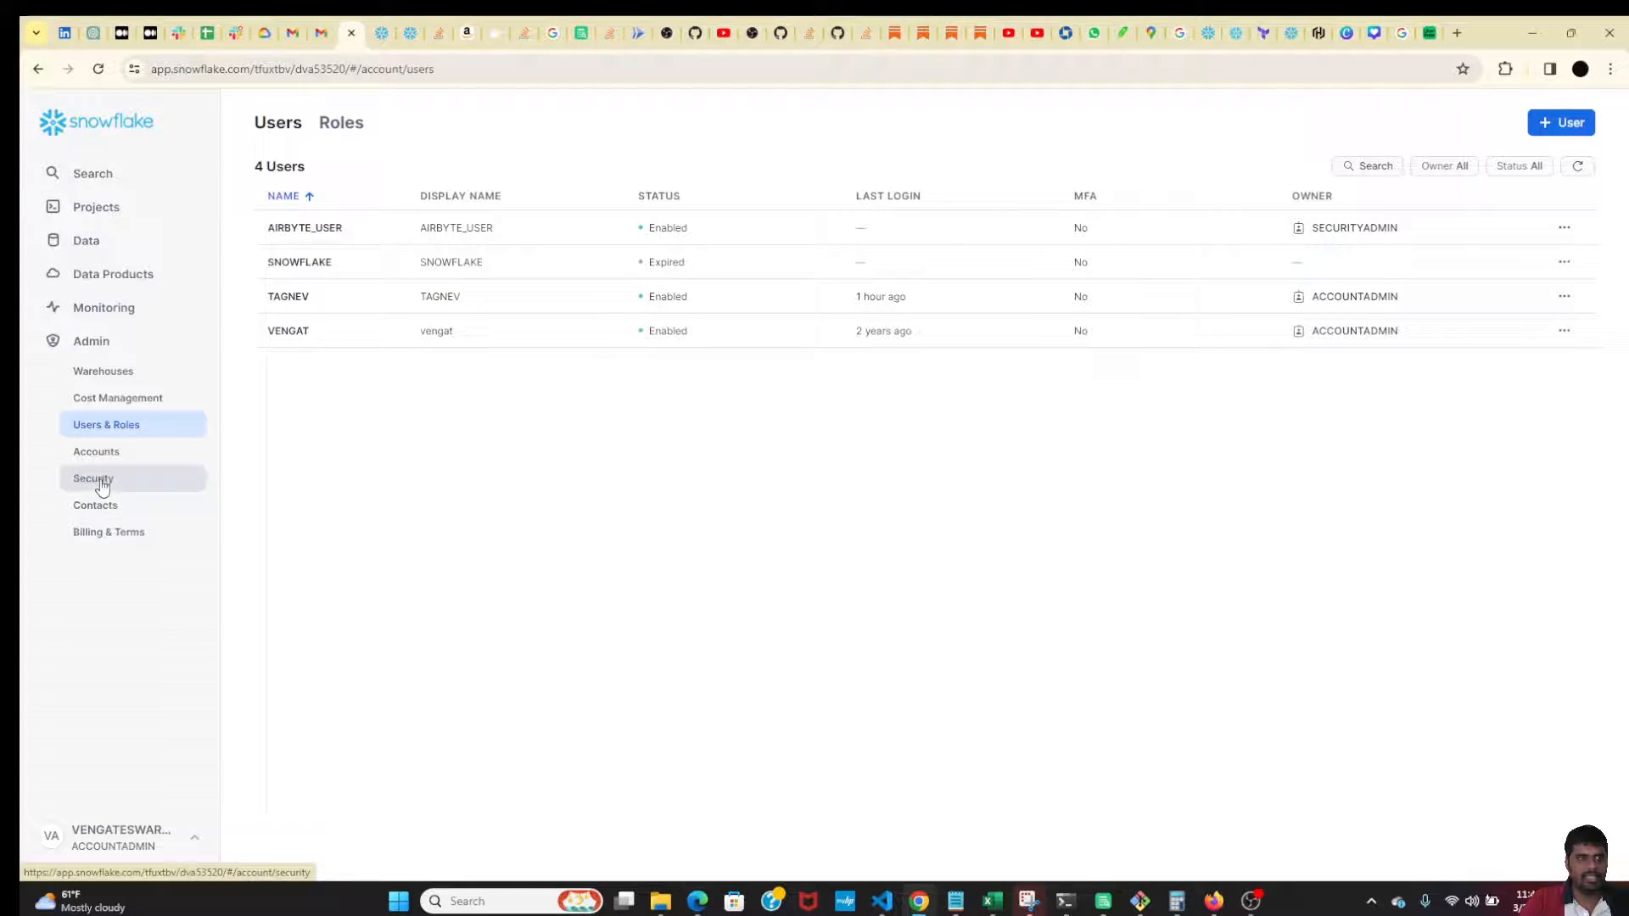
click(95, 451)
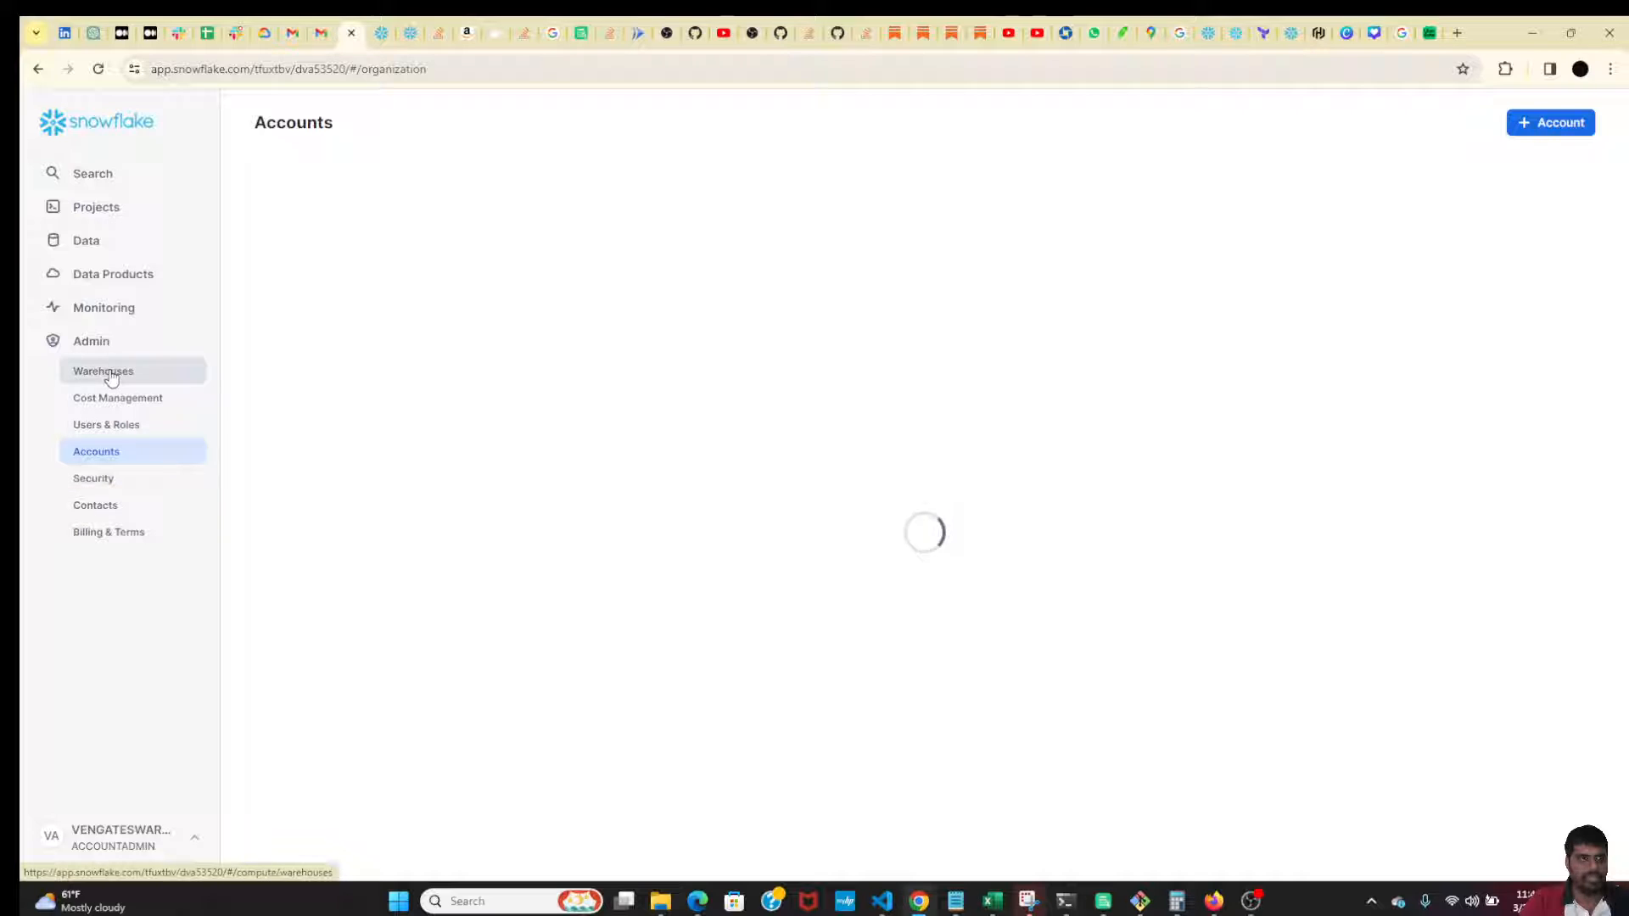
click(104, 372)
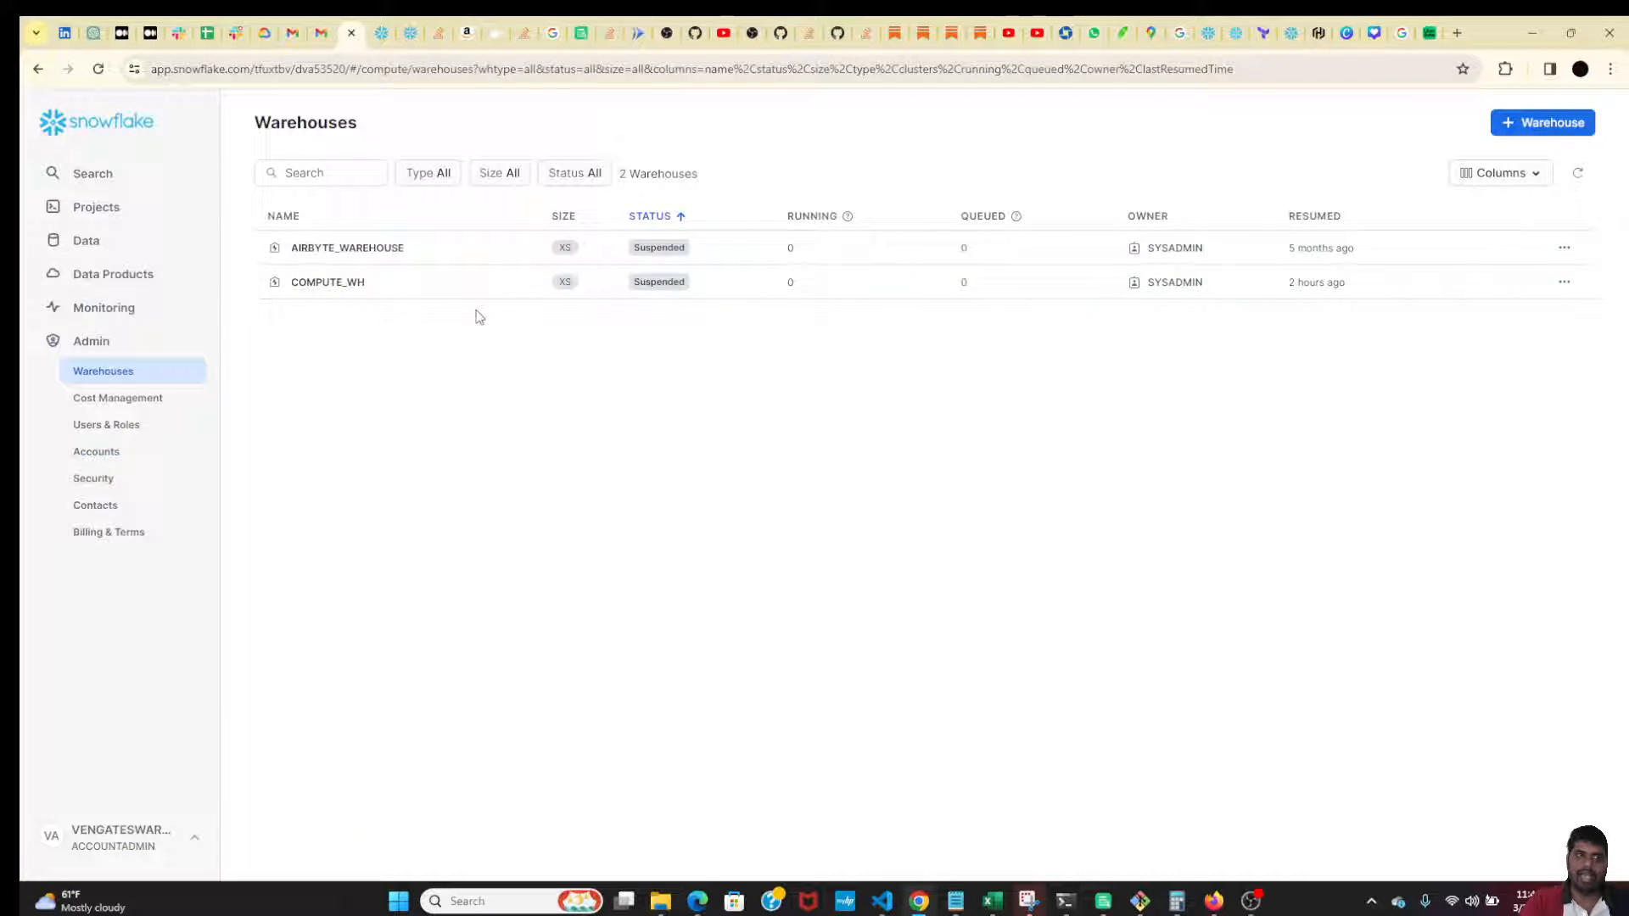
mouse_move(447, 409)
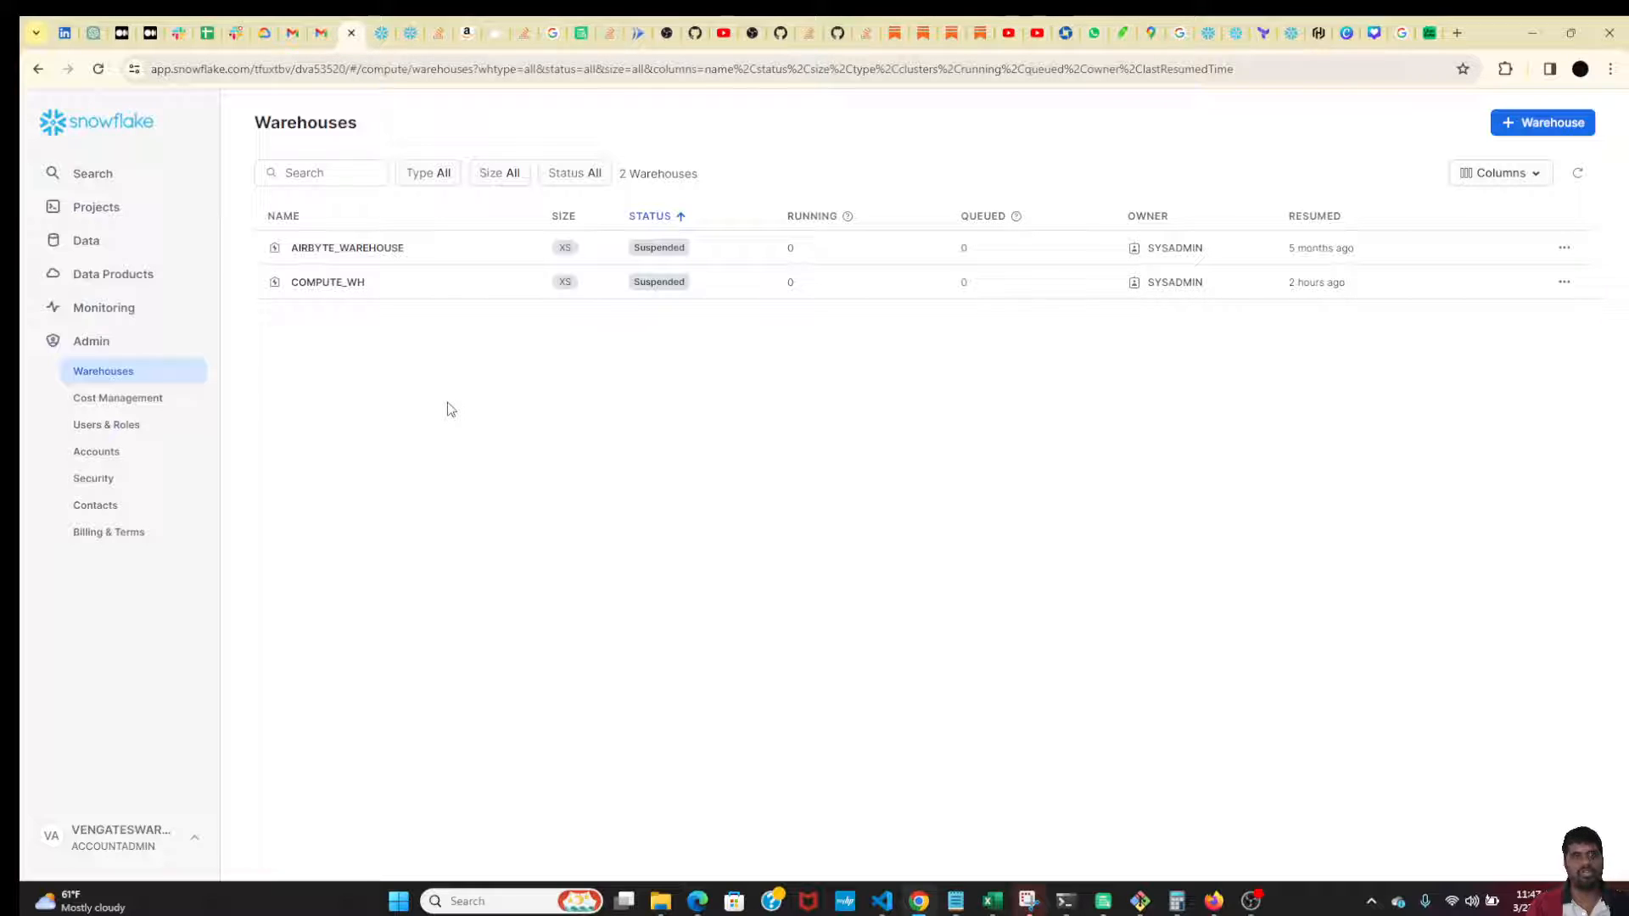
mouse_move(1015, 460)
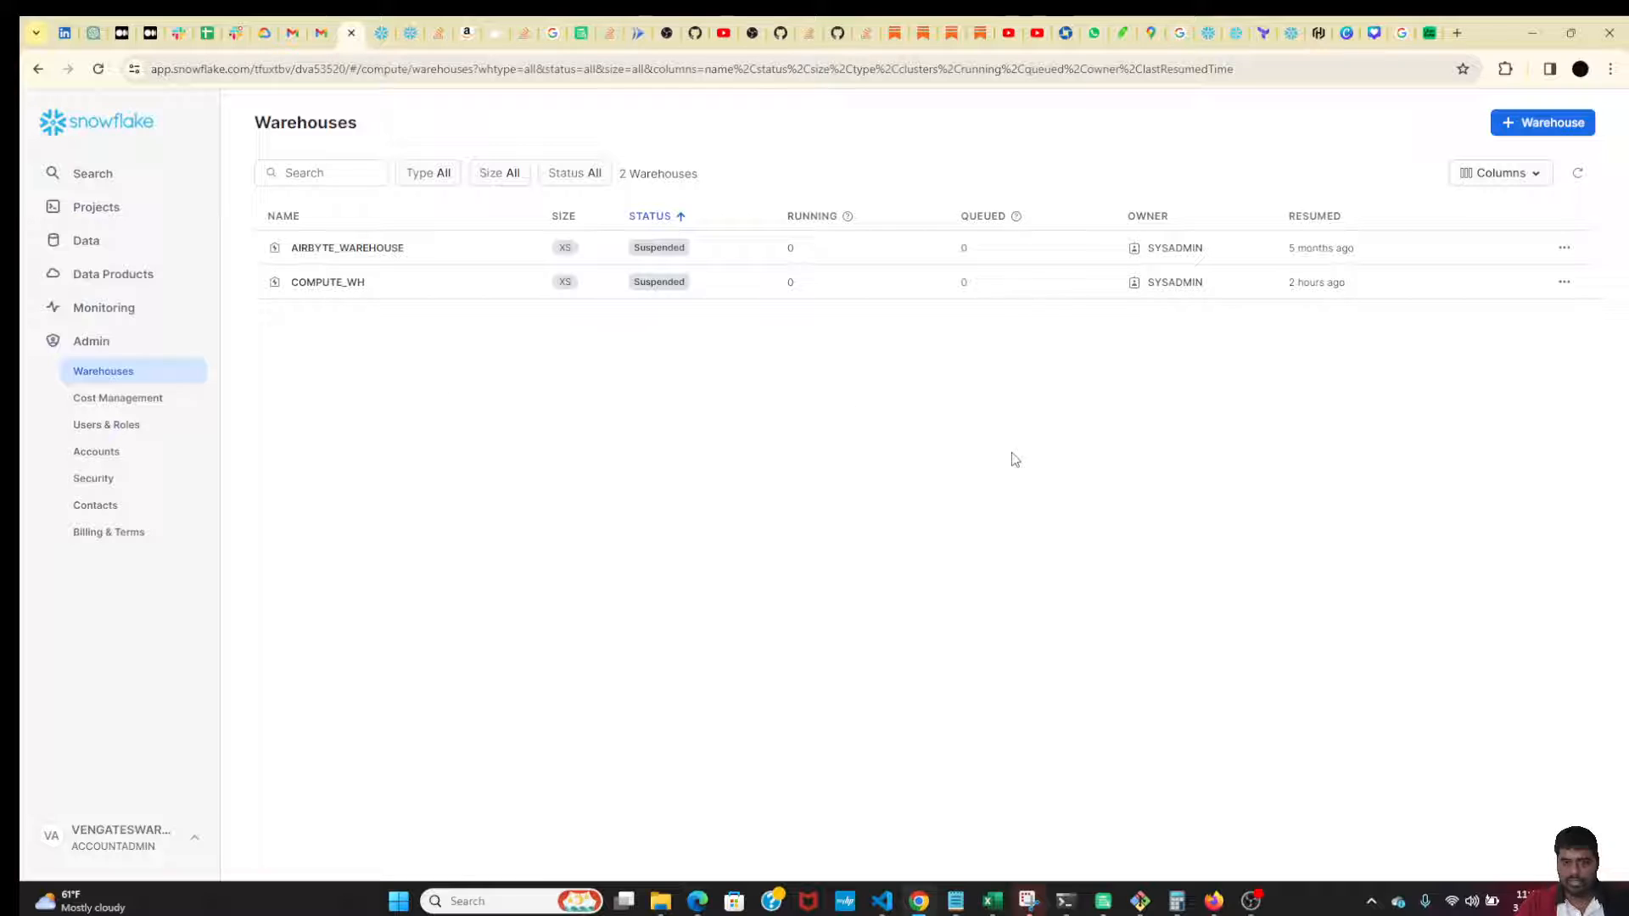
- Return to the Medium guide's provider.tf example under Step 2
click(124, 32)
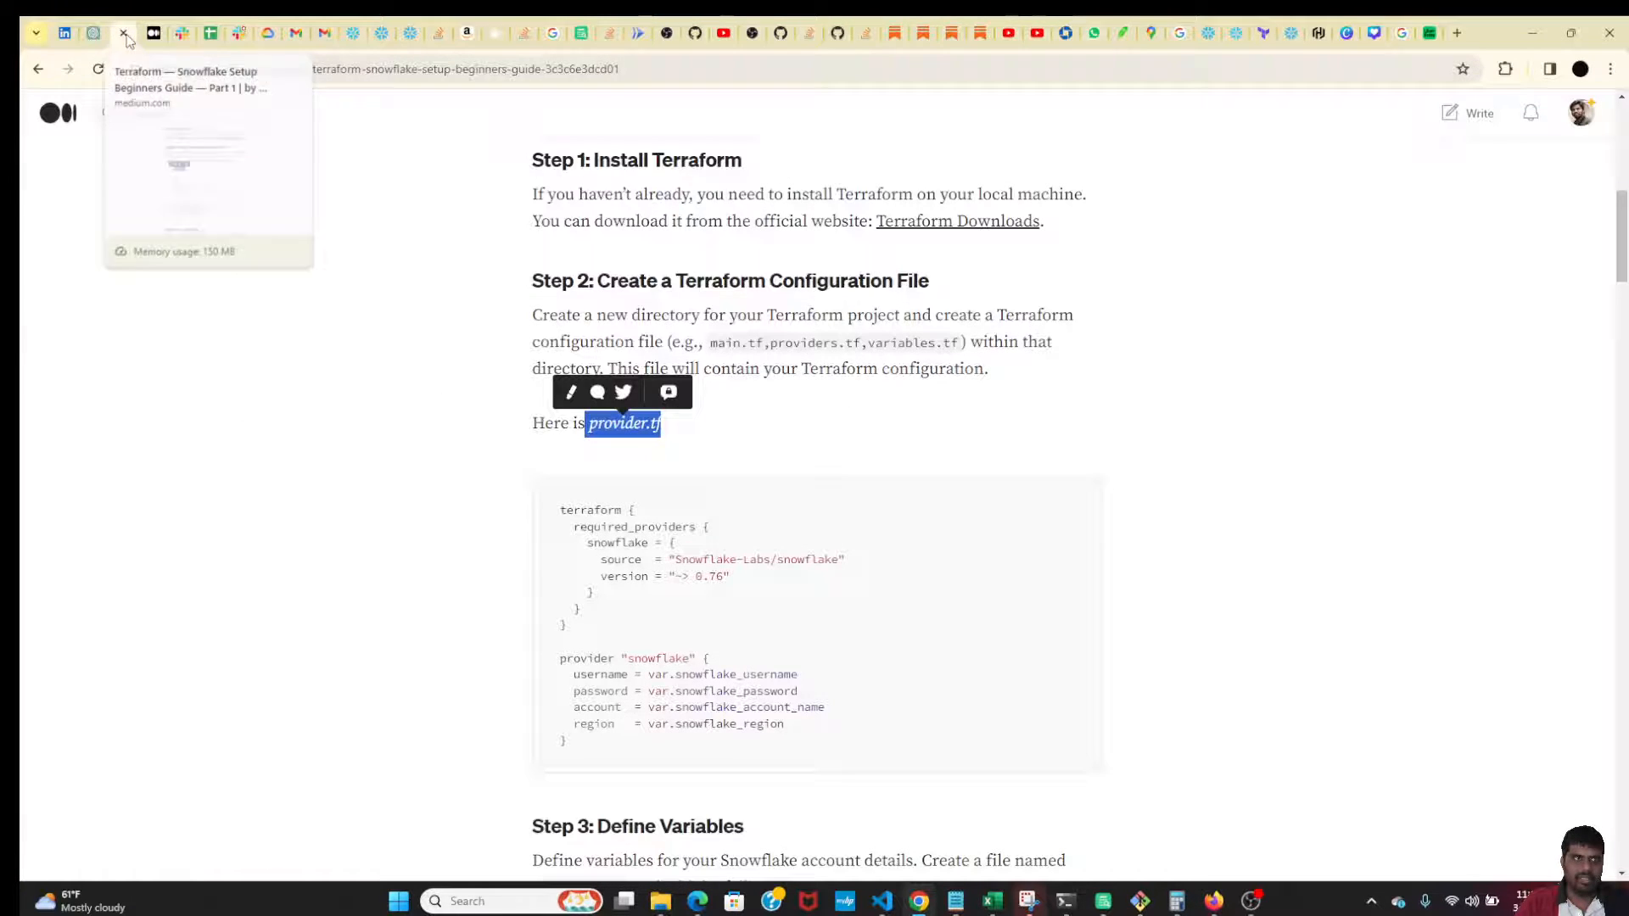
mouse_move(465, 346)
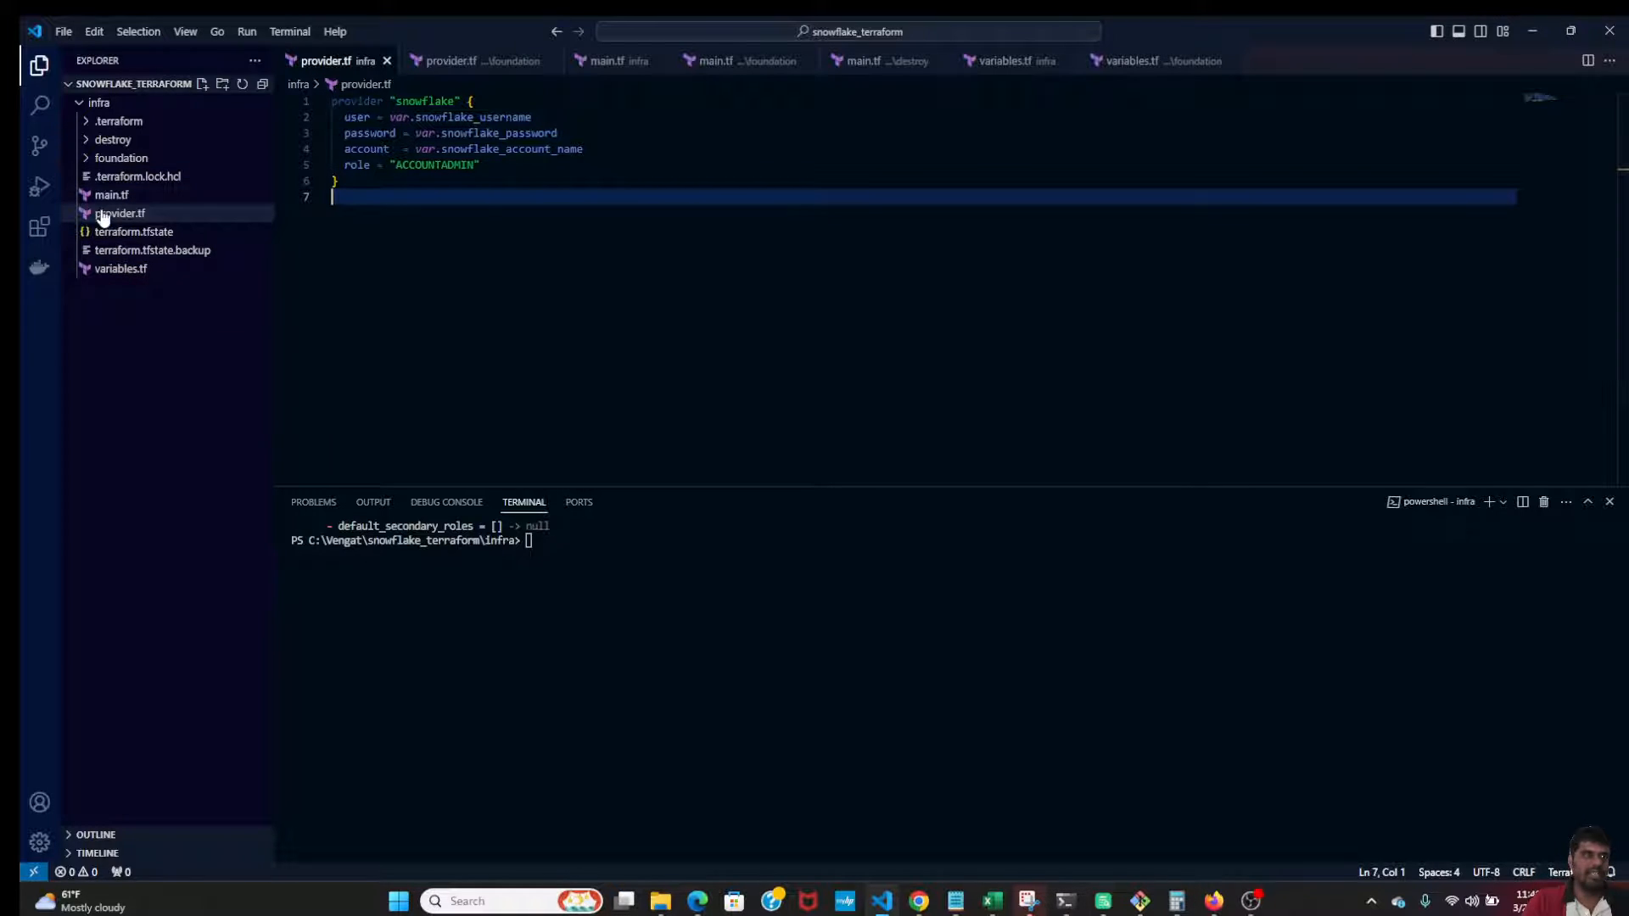
- Review infra main.tf's snowflake_warehouse resource: local name demo, demo_warehouse, warehouse_size X-Small
click(110, 195)
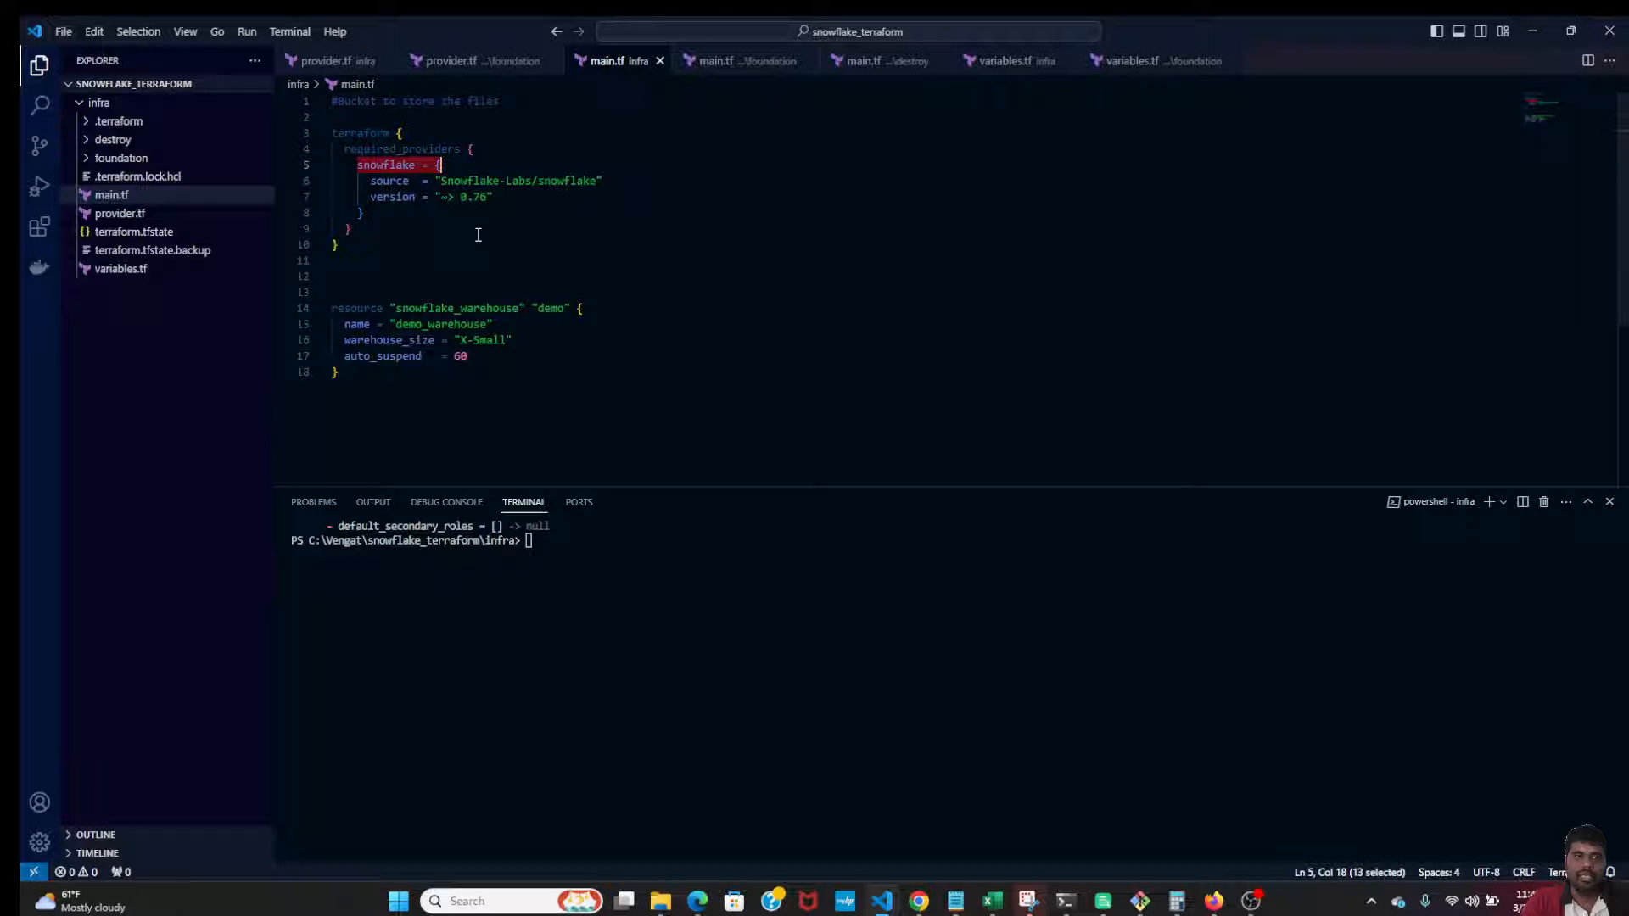
click(439, 182)
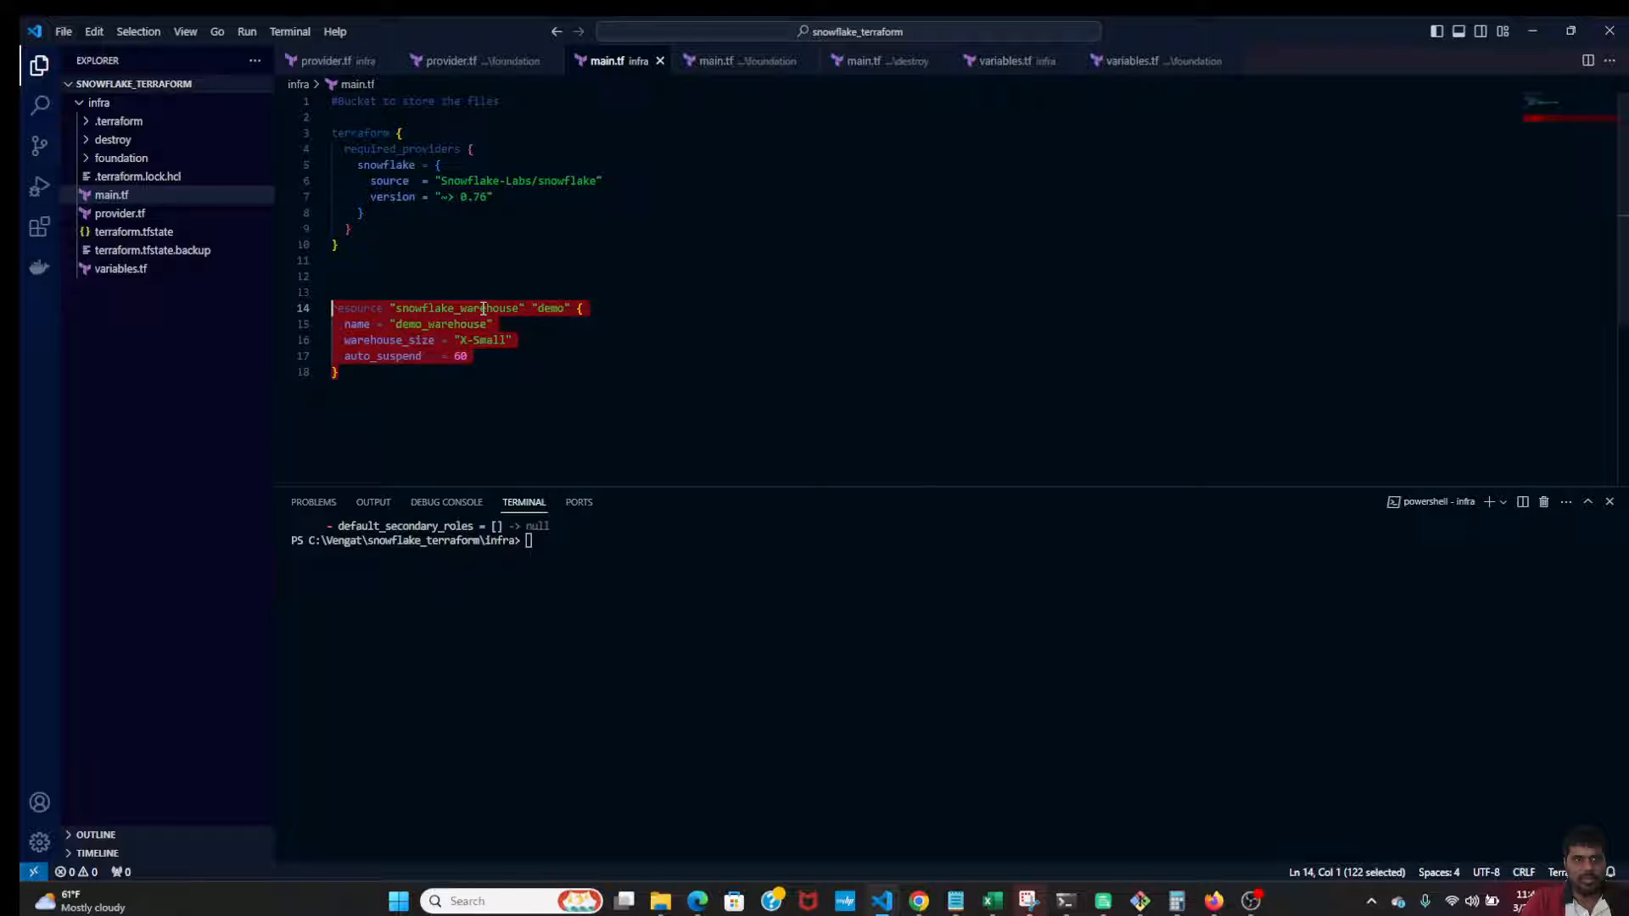
double_click(457, 307)
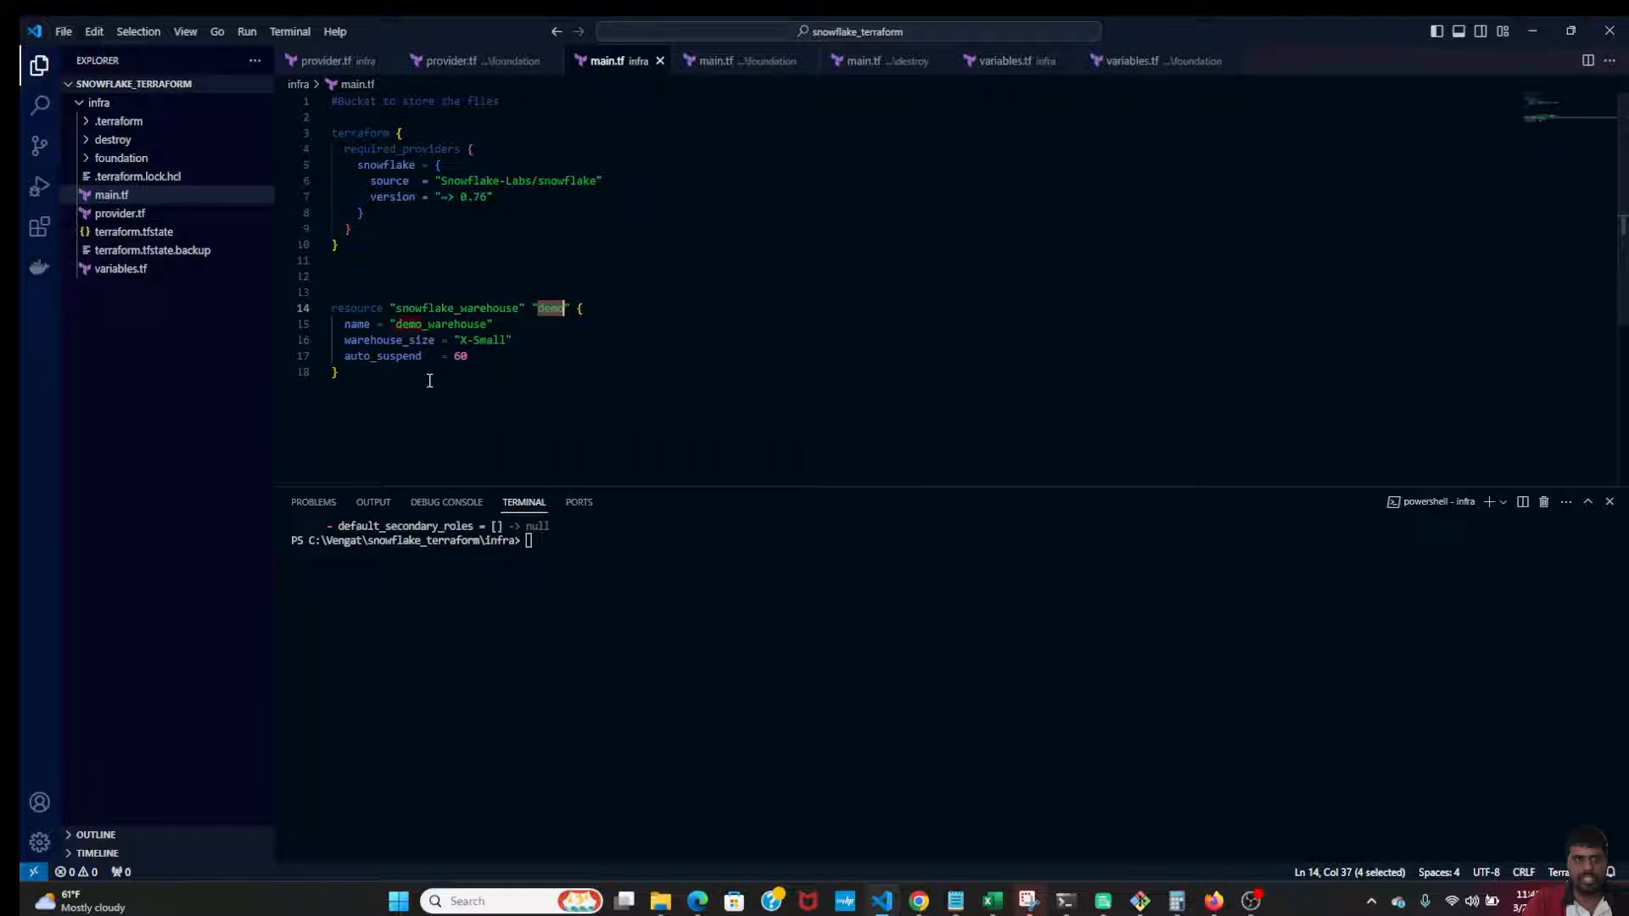
double_click(441, 322)
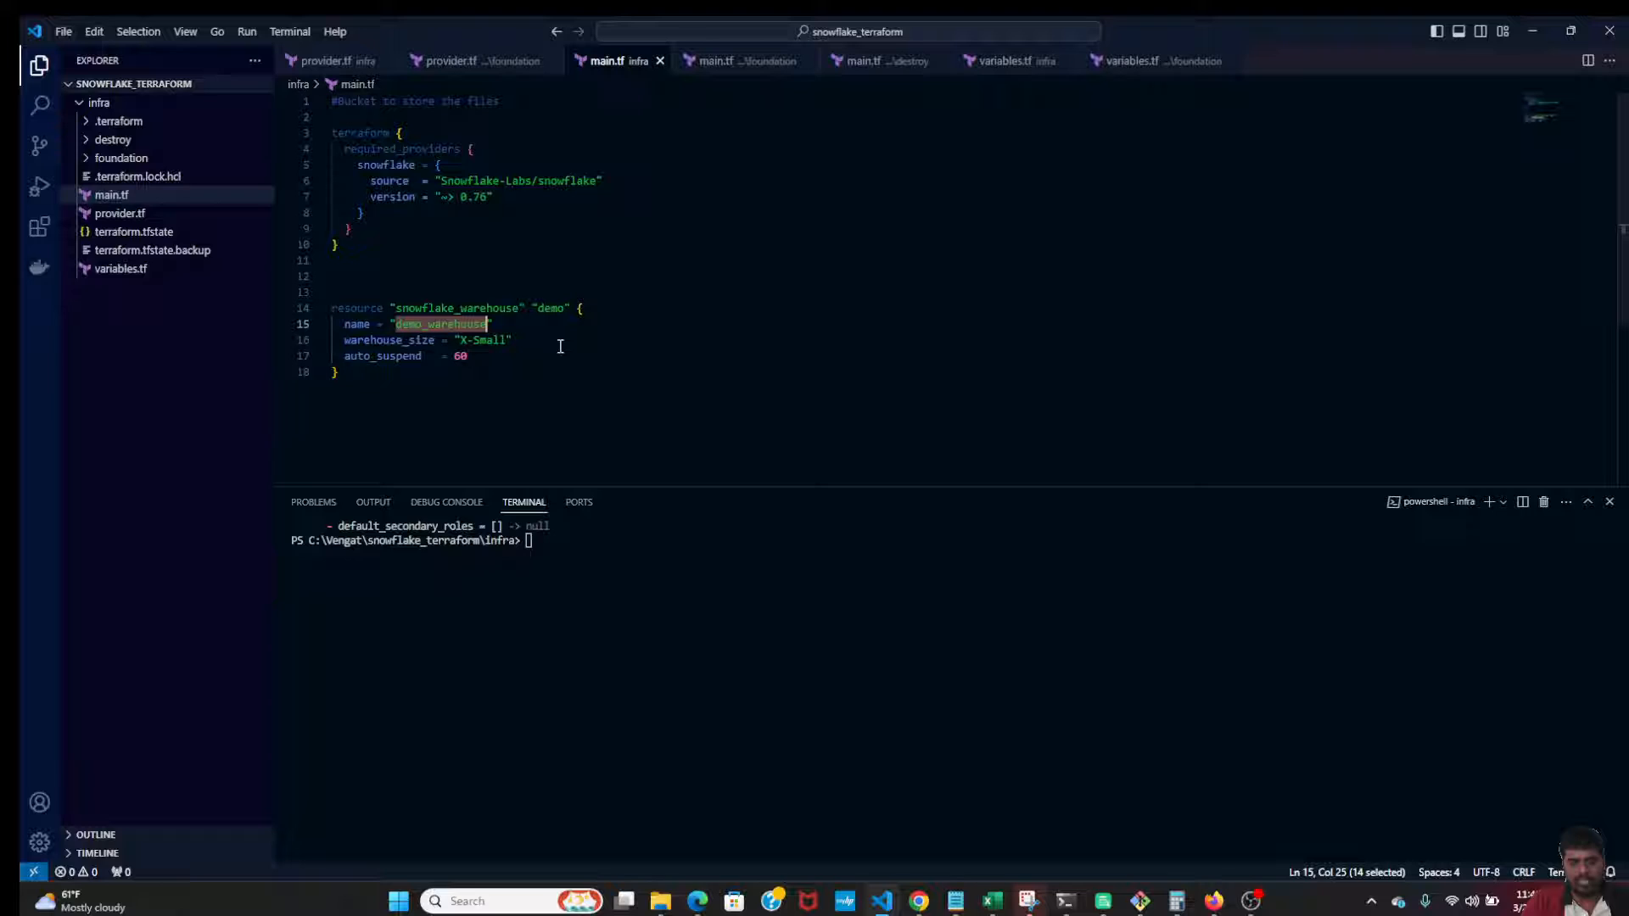
mouse_move(551, 353)
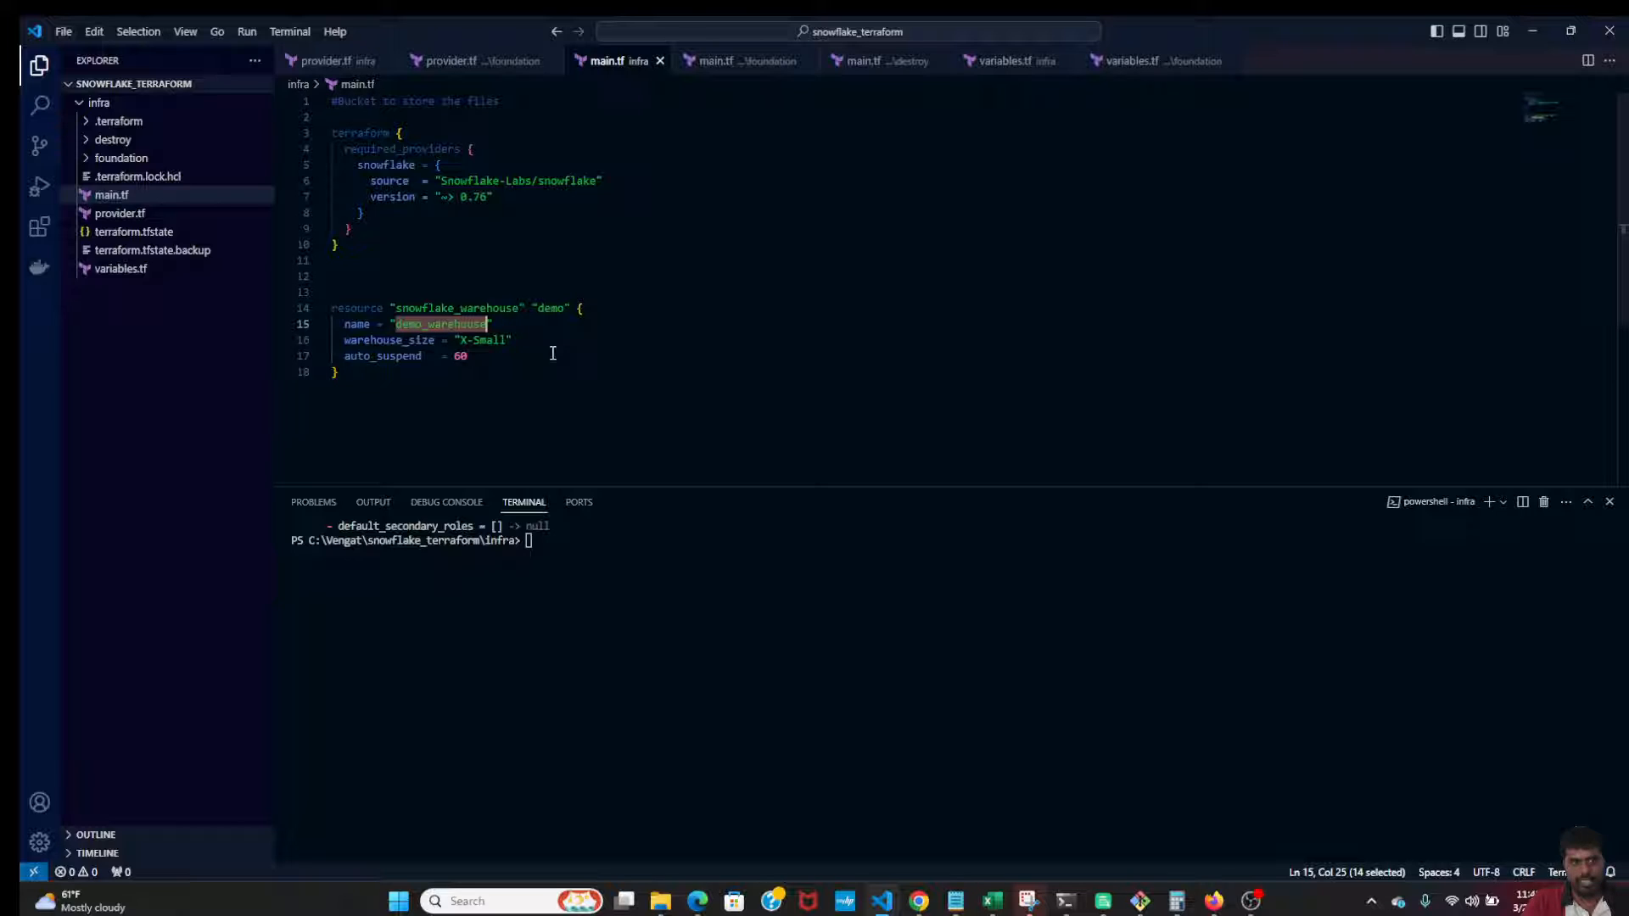
double_click(389, 340)
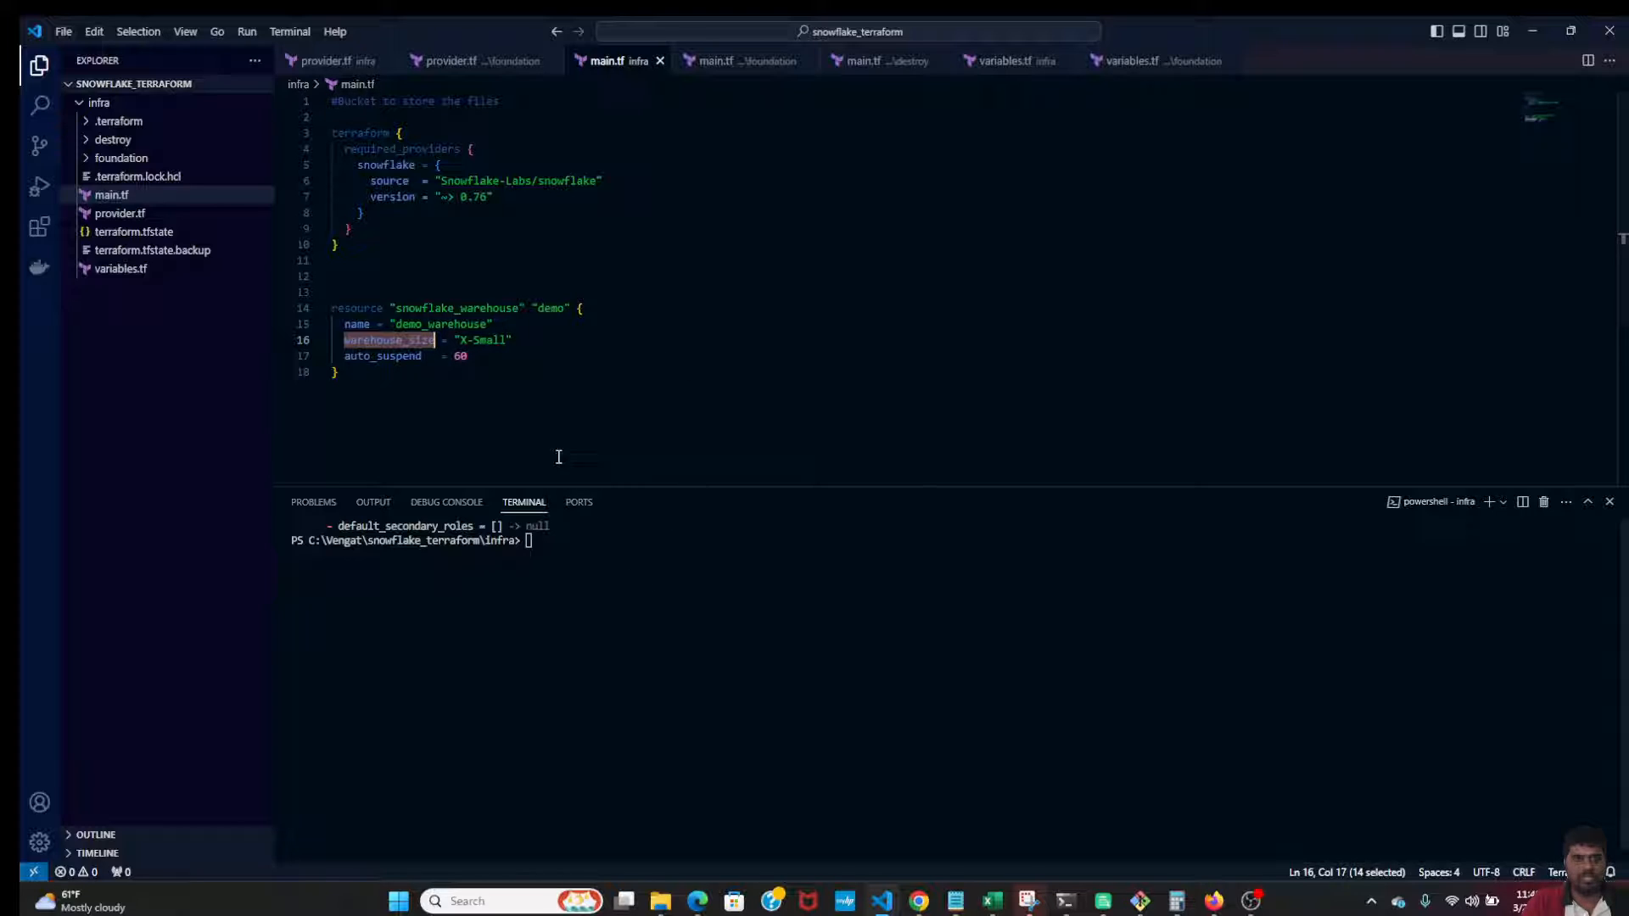
mouse_move(360, 319)
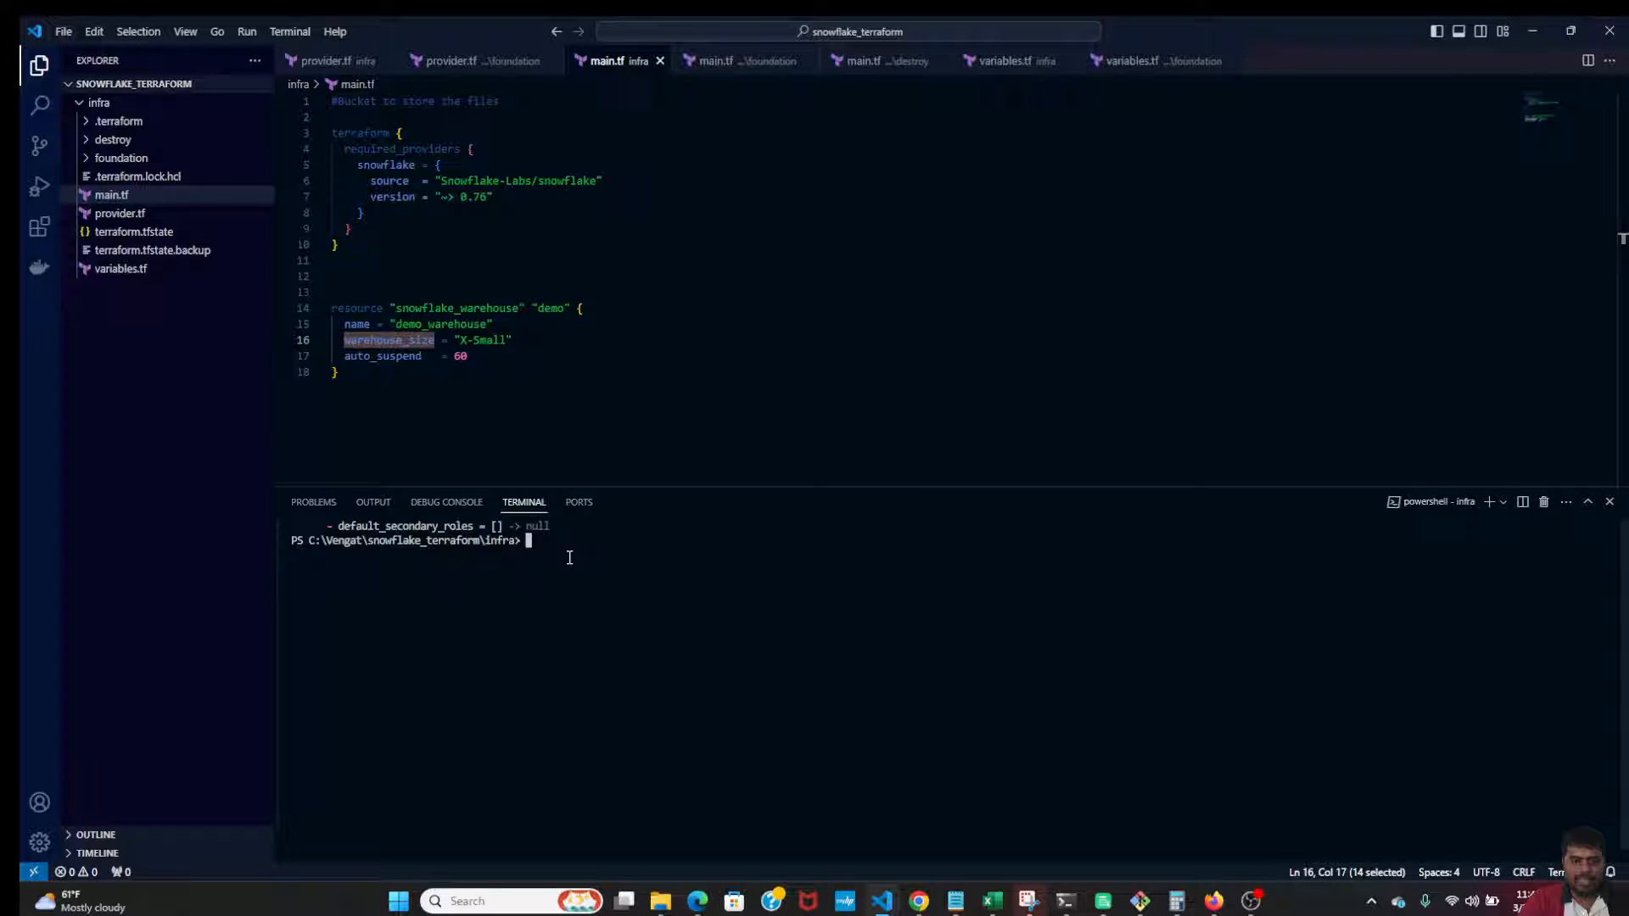
- Run terraform init and terraform apply in the terminal, confirming with yes to add one warehouse
text(terraform)
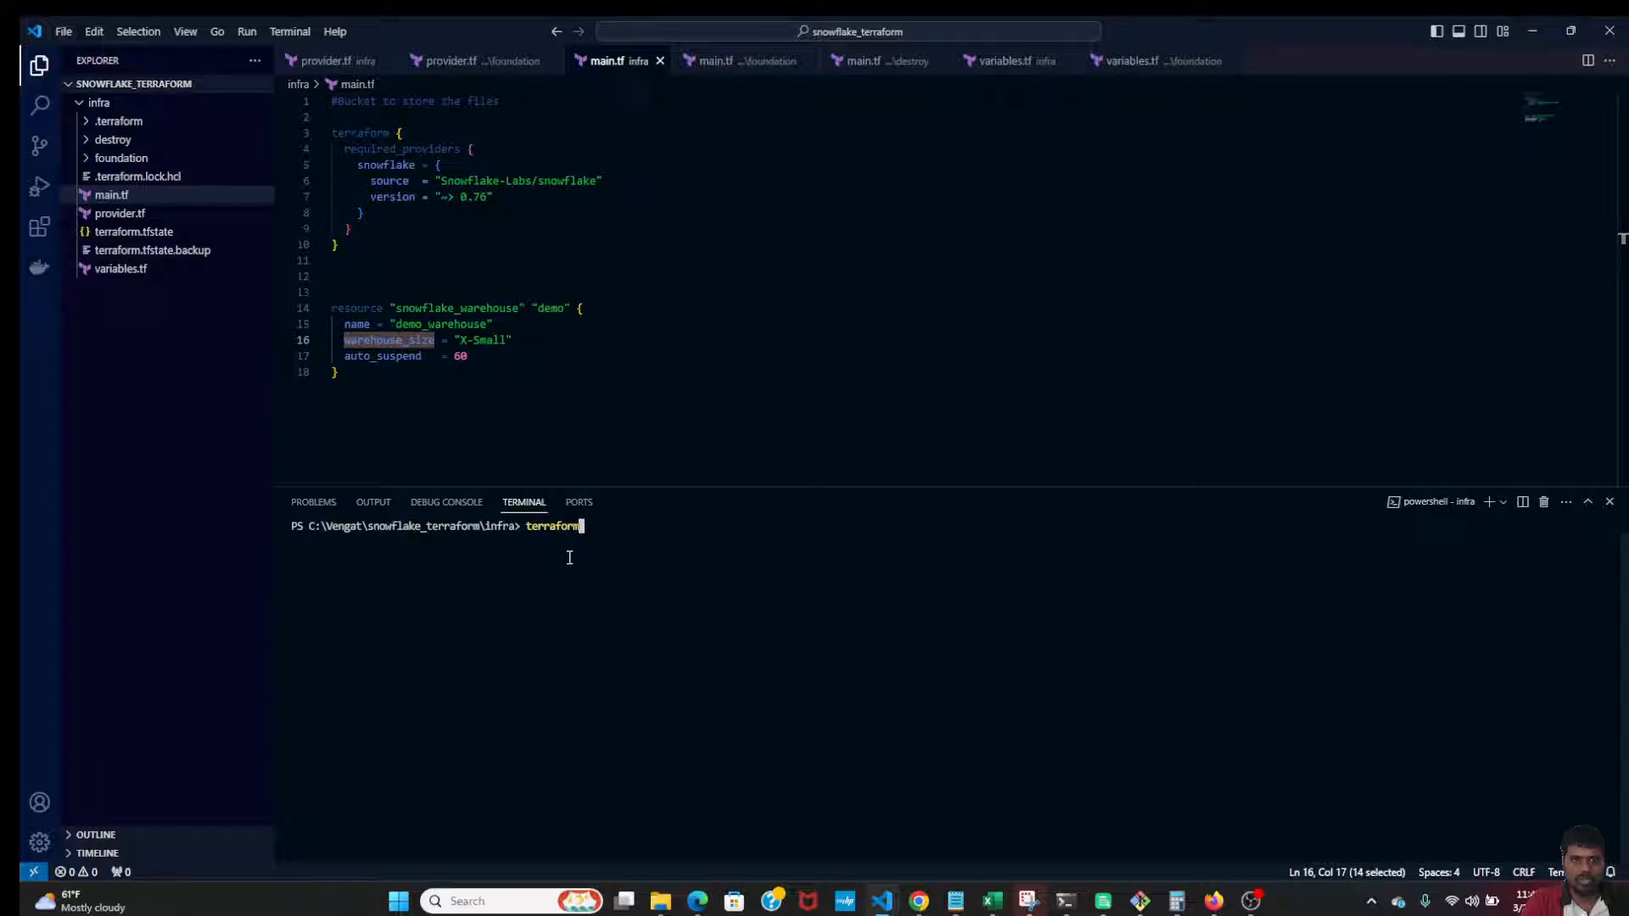
text(int)
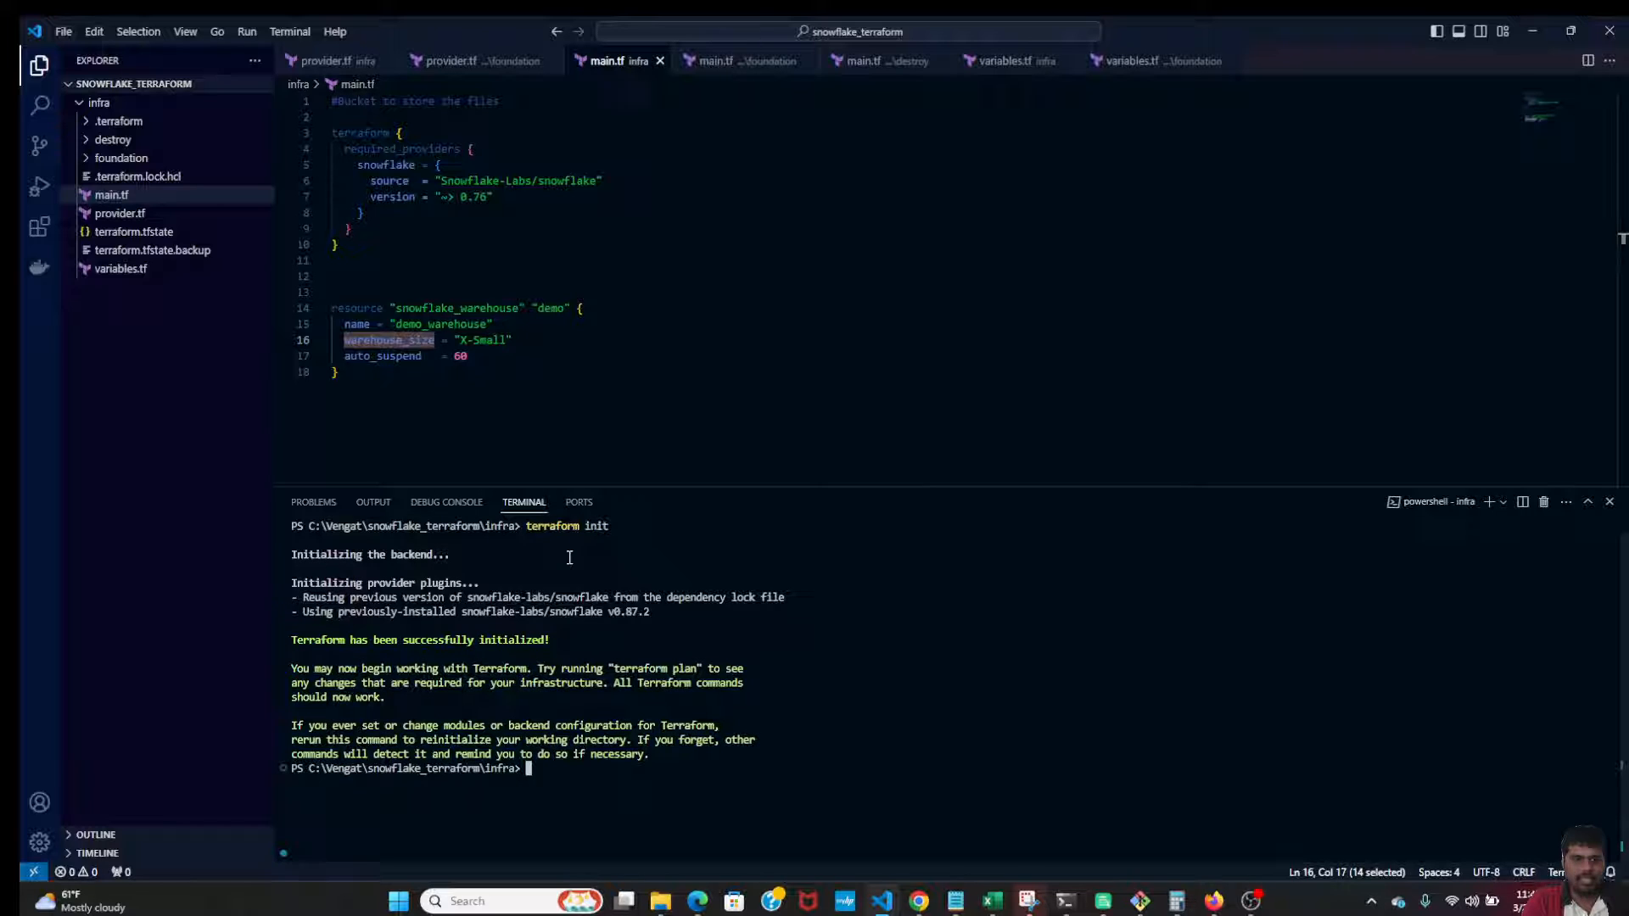
text(terraform ap)
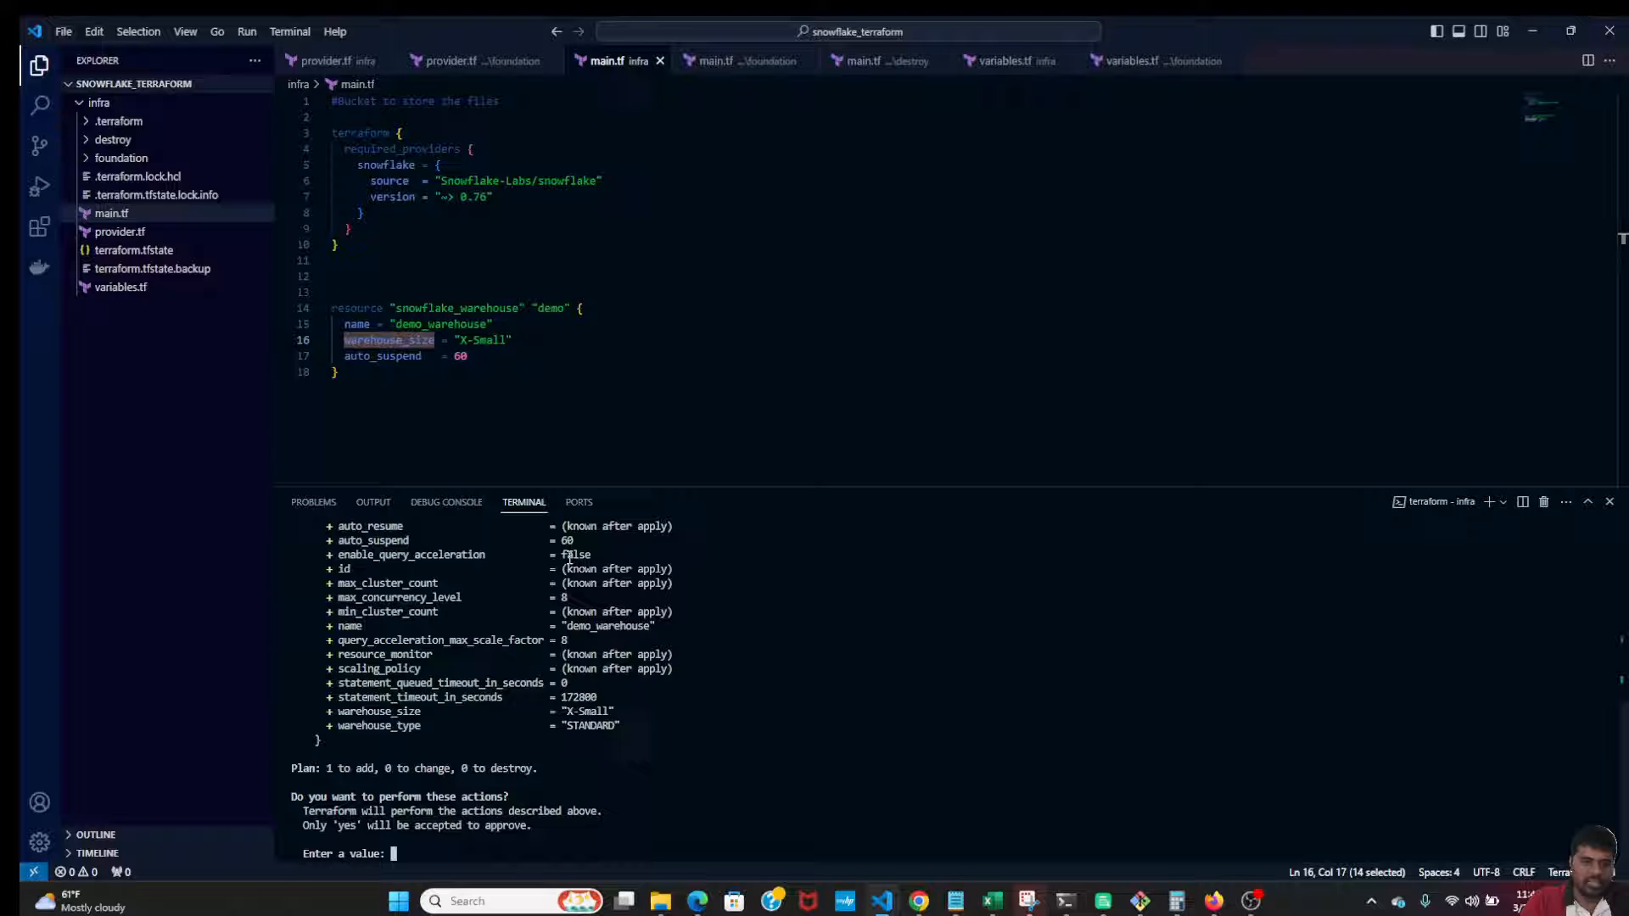
text(ye)
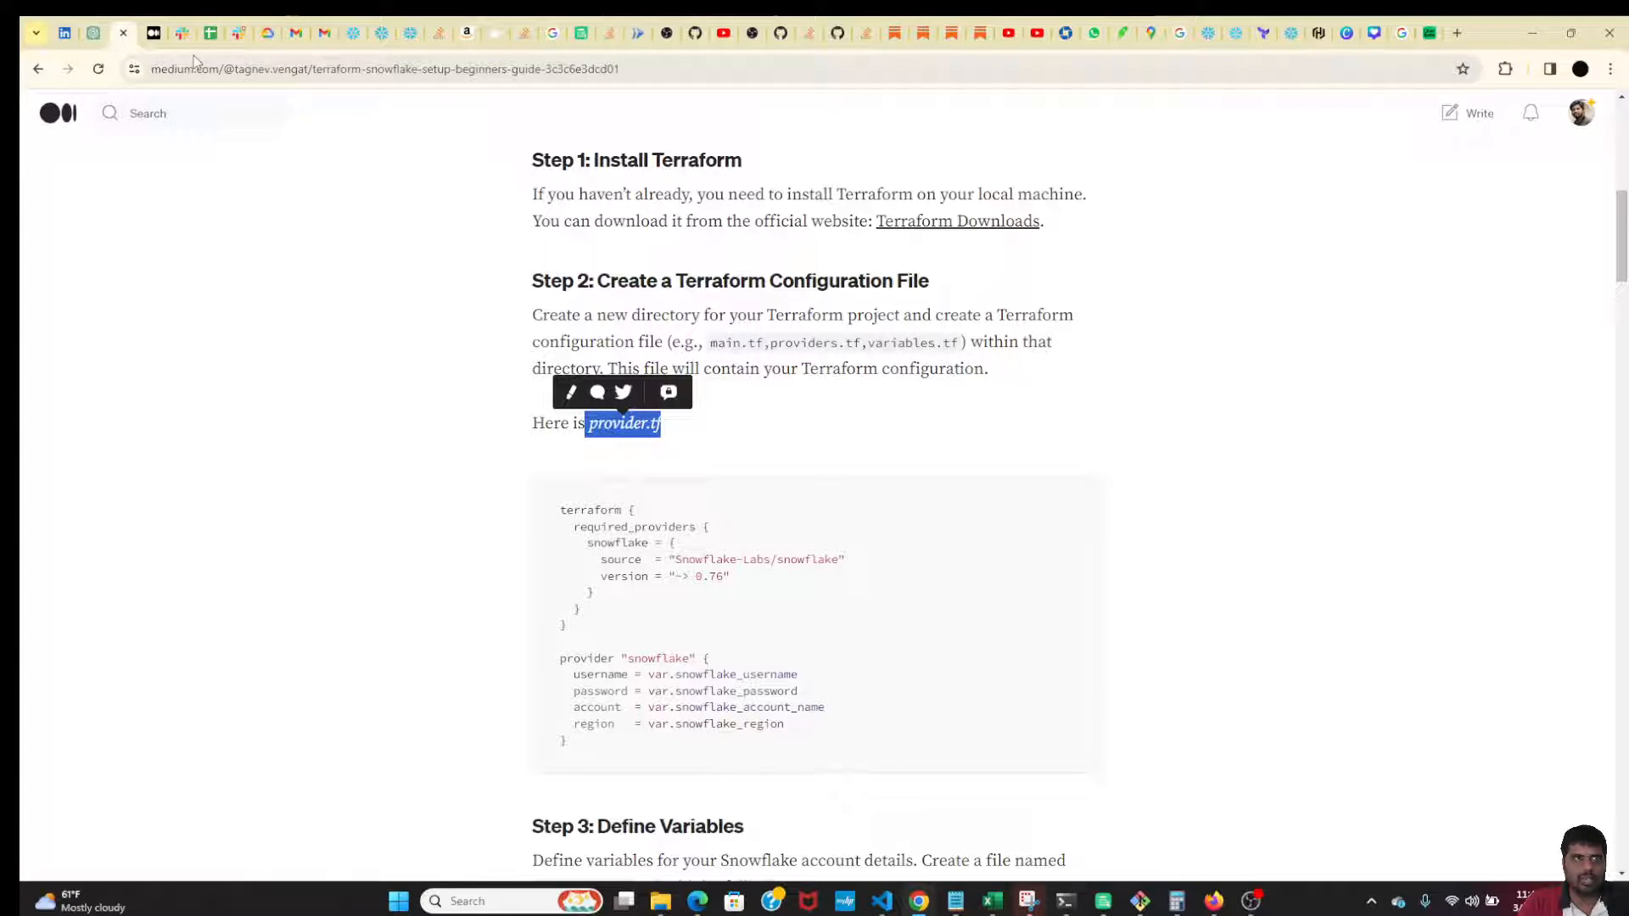
- Check Snowflake's Warehouses page for the newly created, started demo_warehouse
click(348, 32)
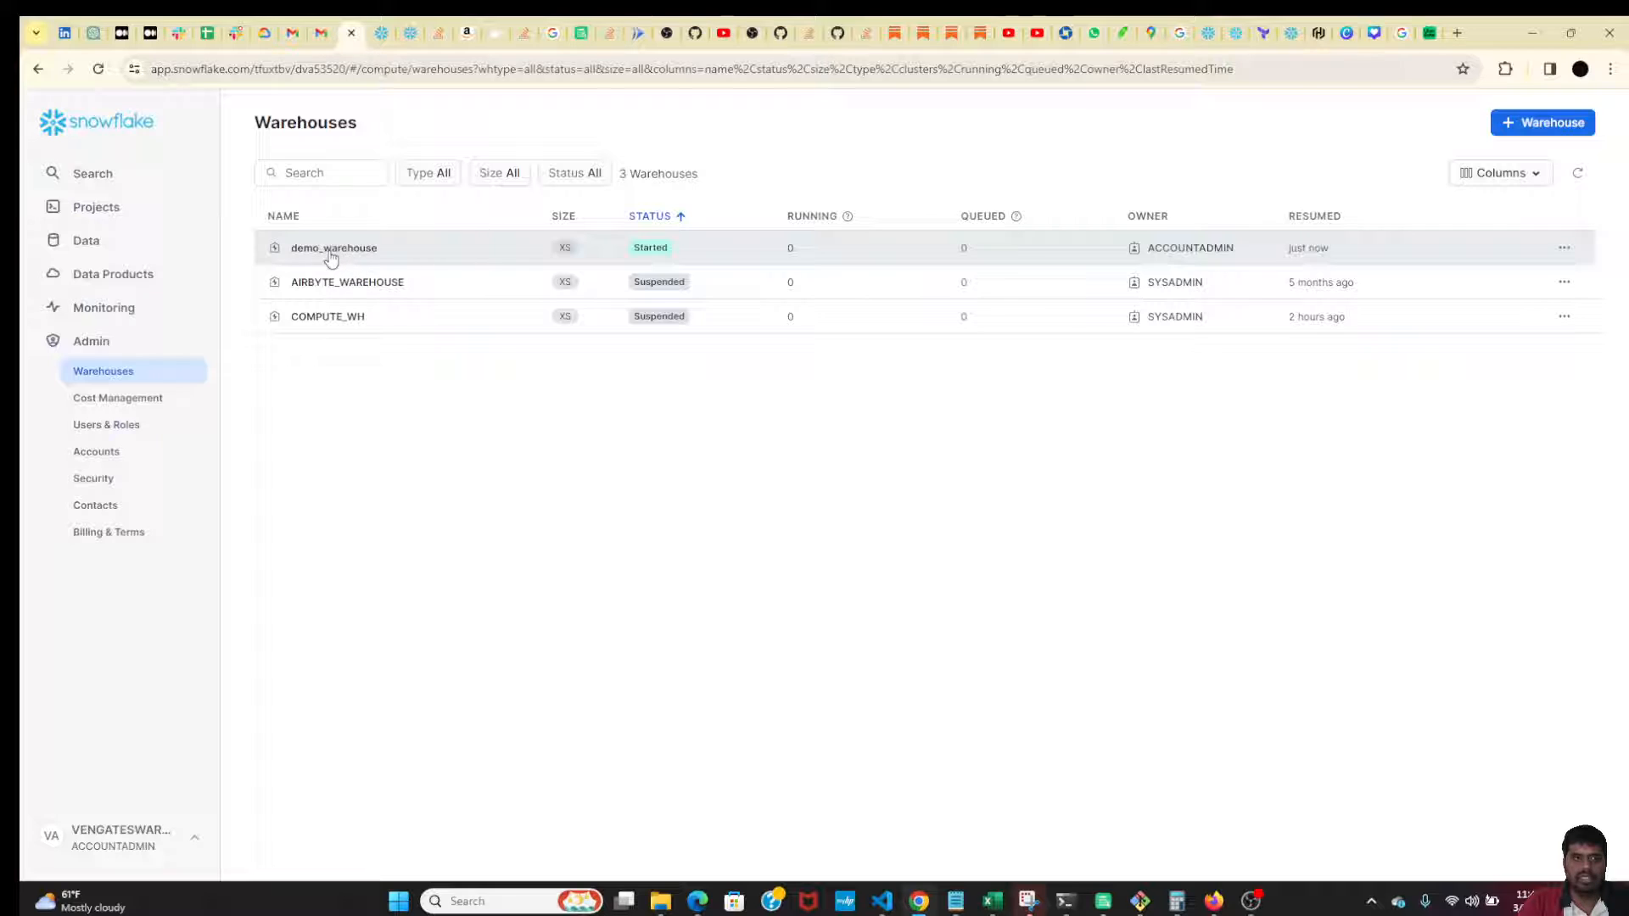
mouse_move(598, 469)
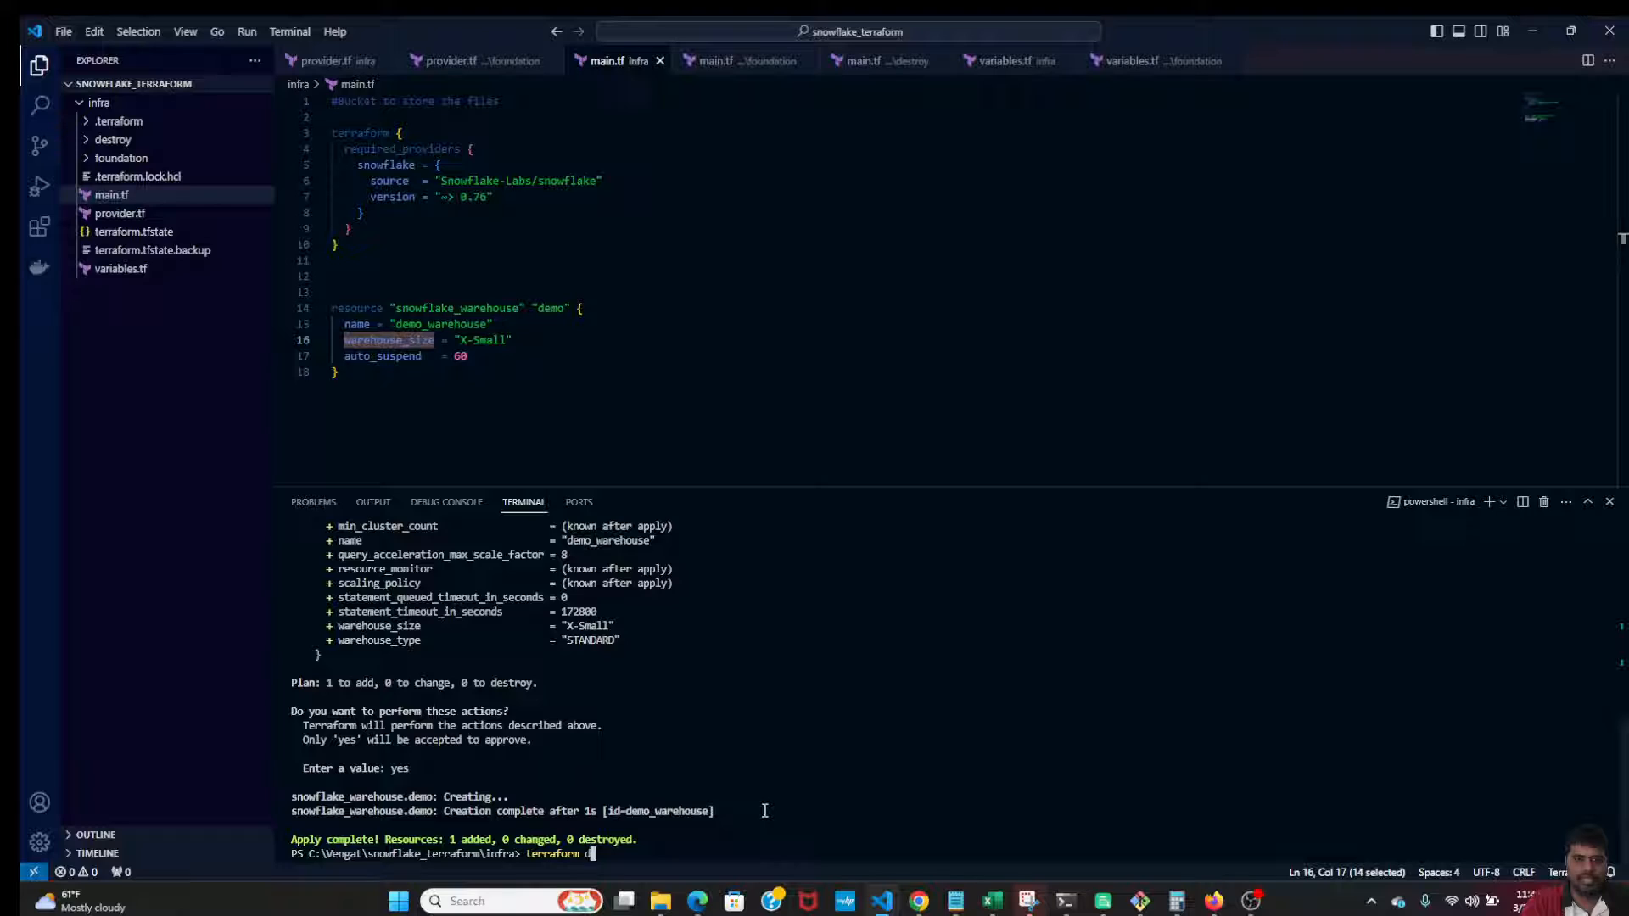
- Run terraform destroy, confirm yes to remove demo_warehouse, and return to the editor
text(estroy)
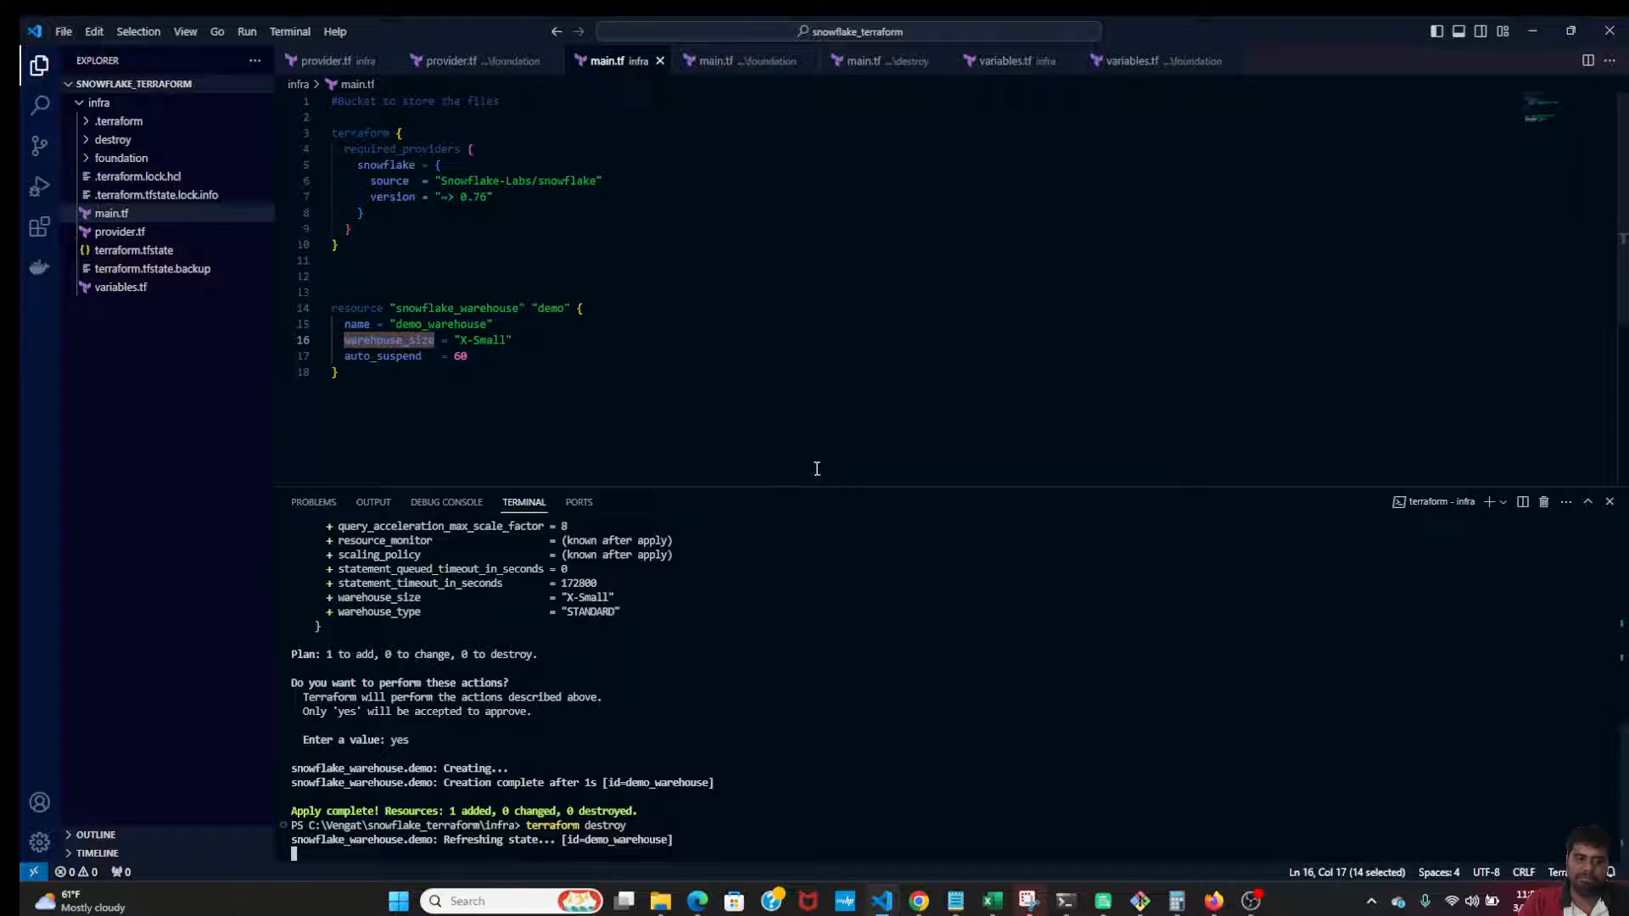
text(ye)
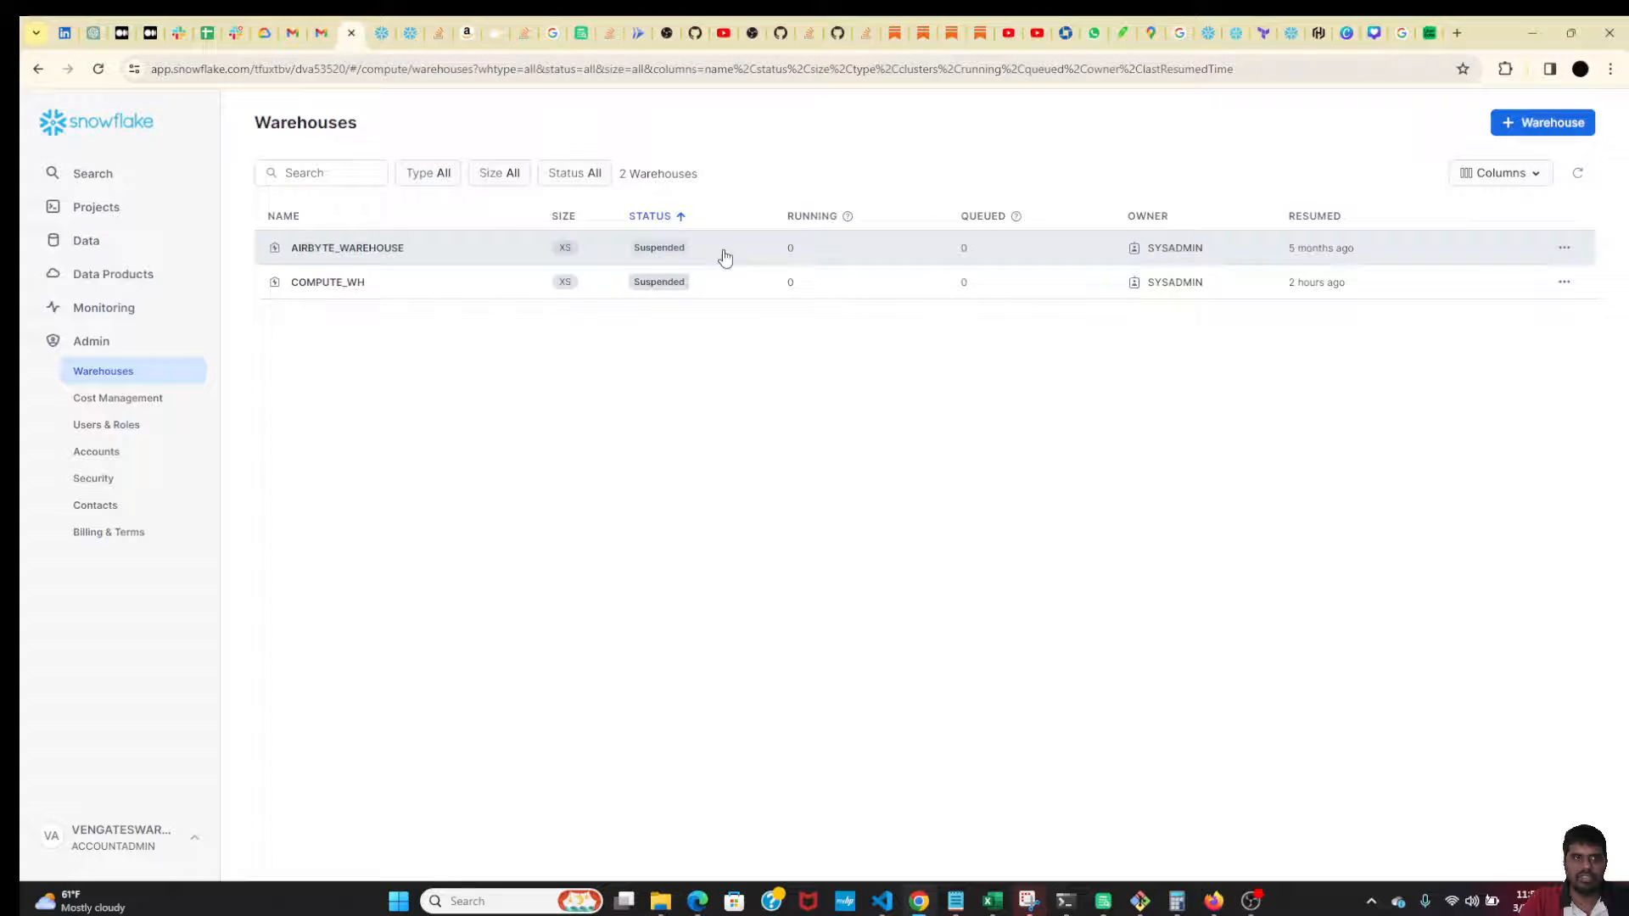
click(105, 424)
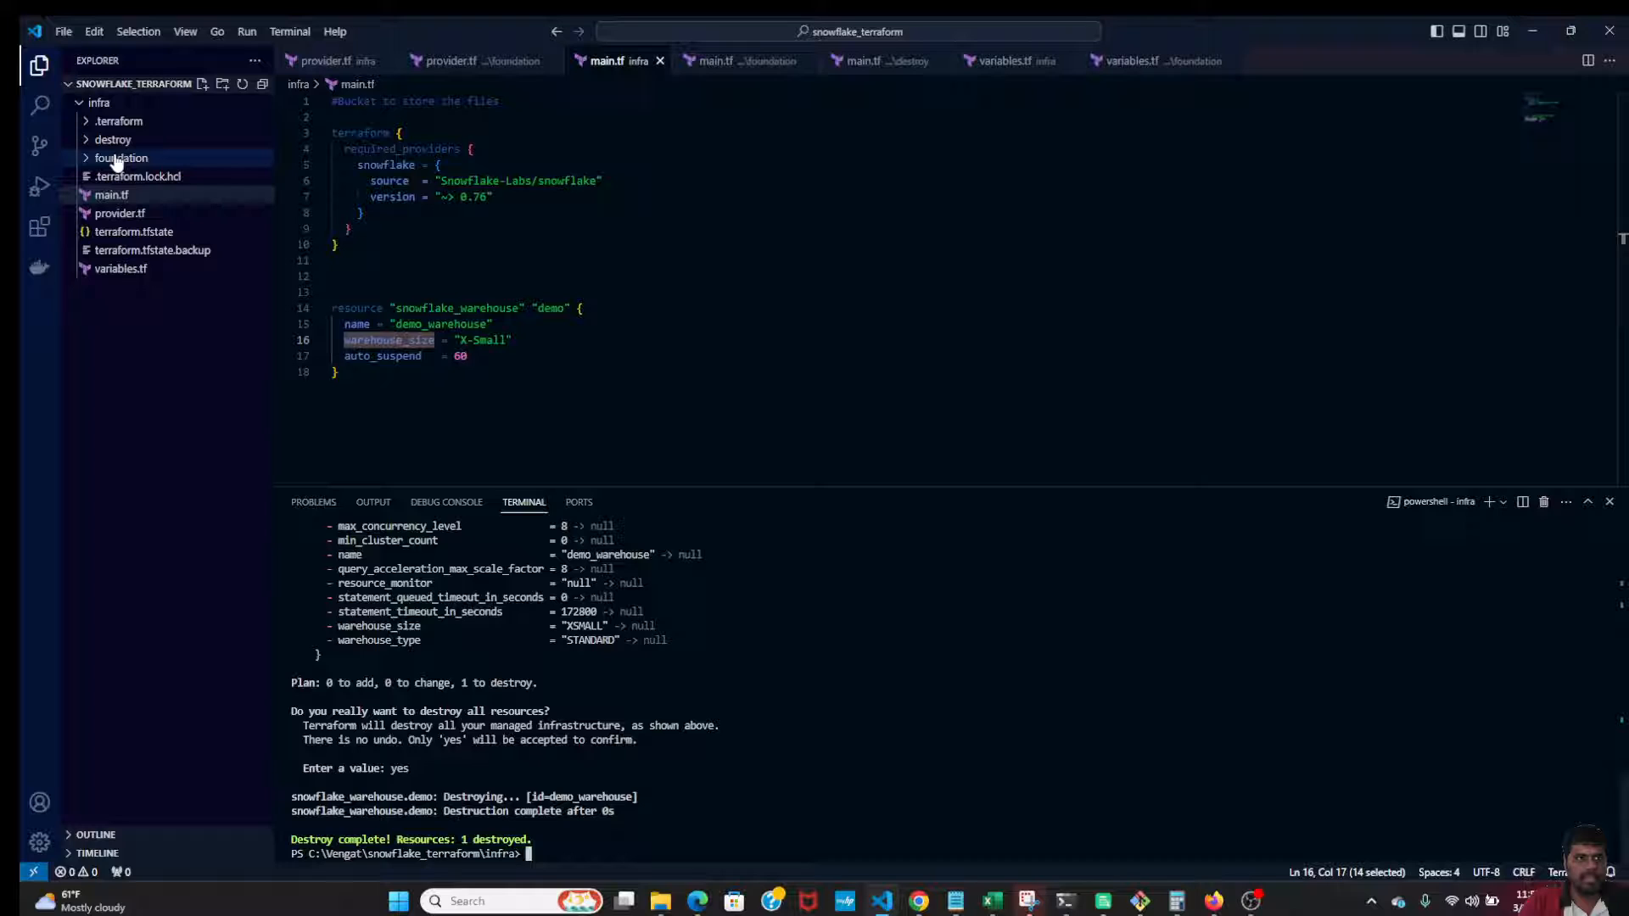
- Review foundation's main.tf defining test_user and its password value
click(121, 156)
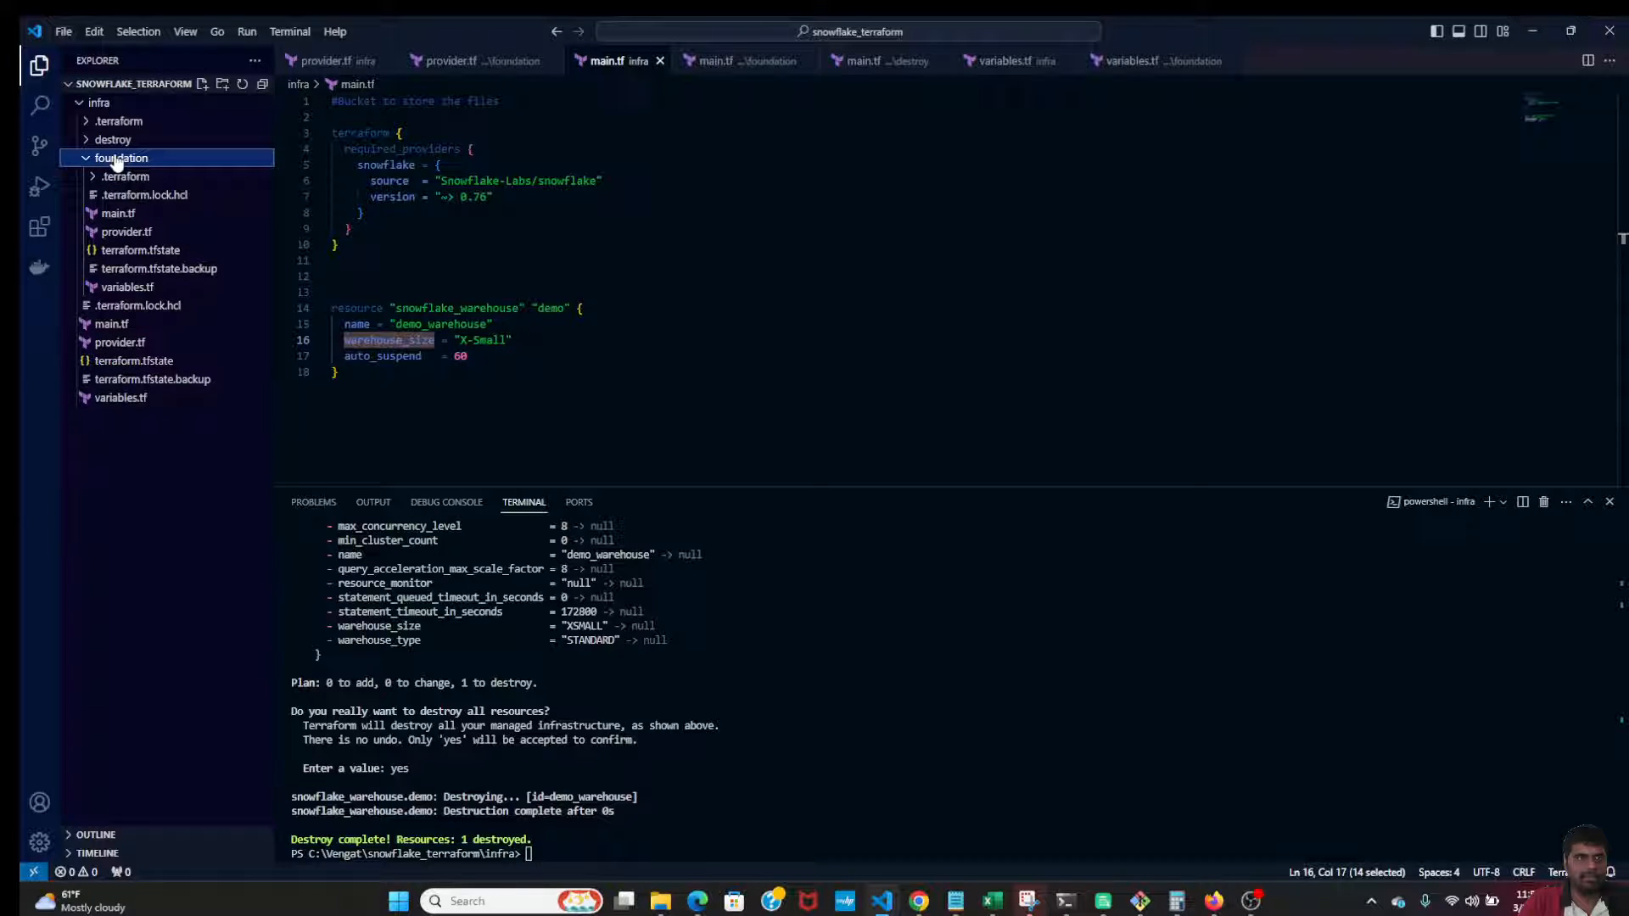
click(117, 214)
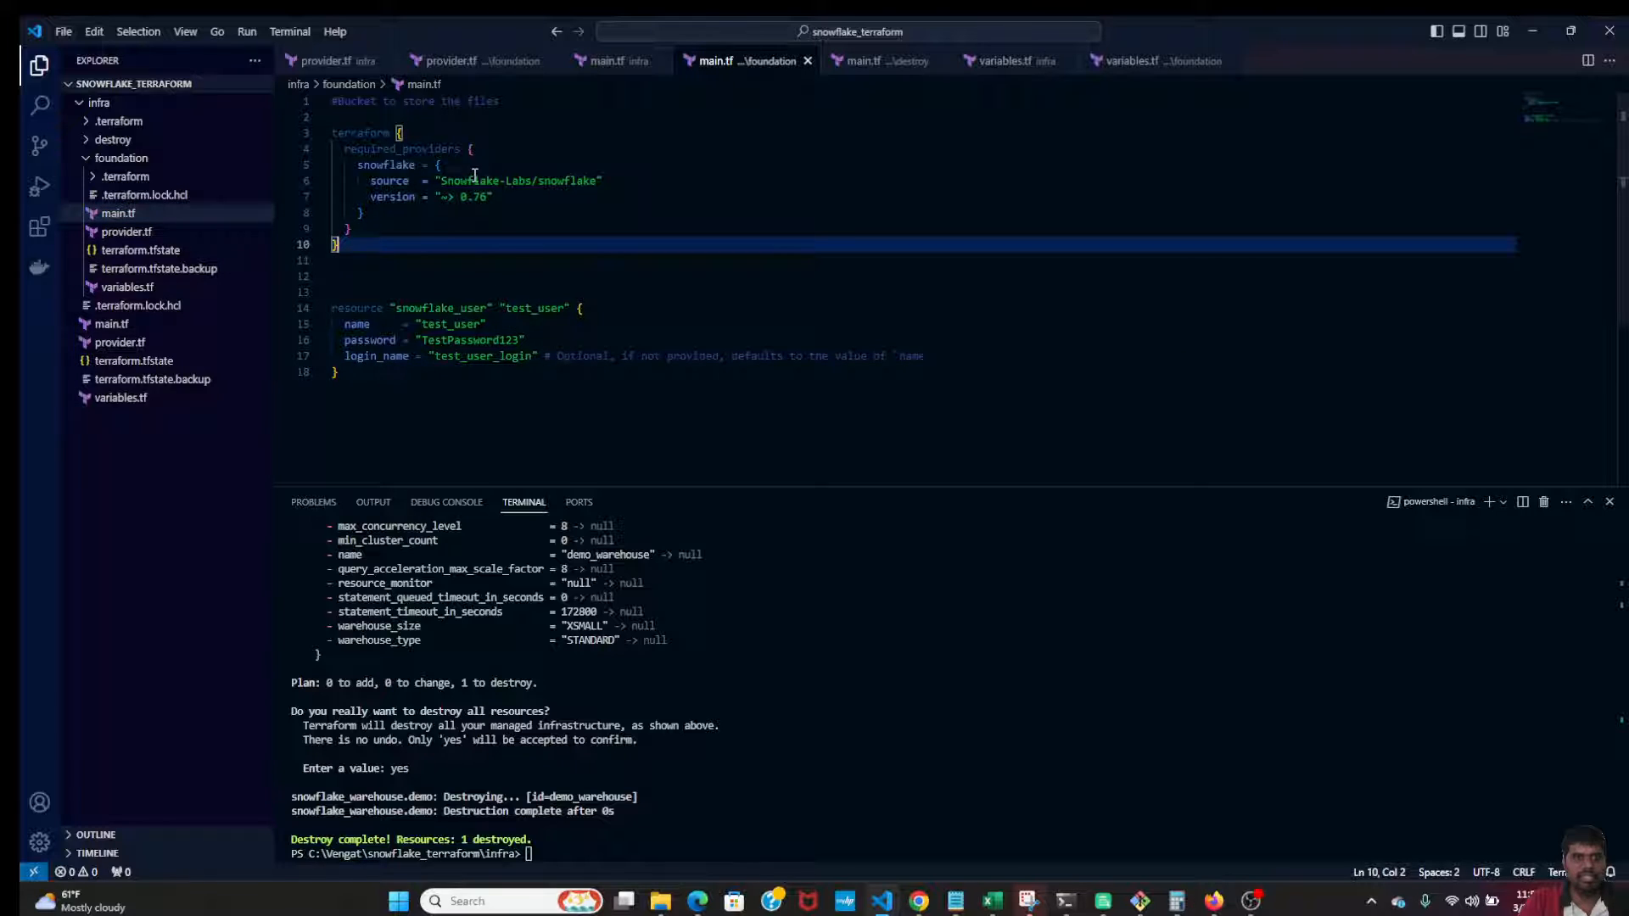
double_click(535, 307)
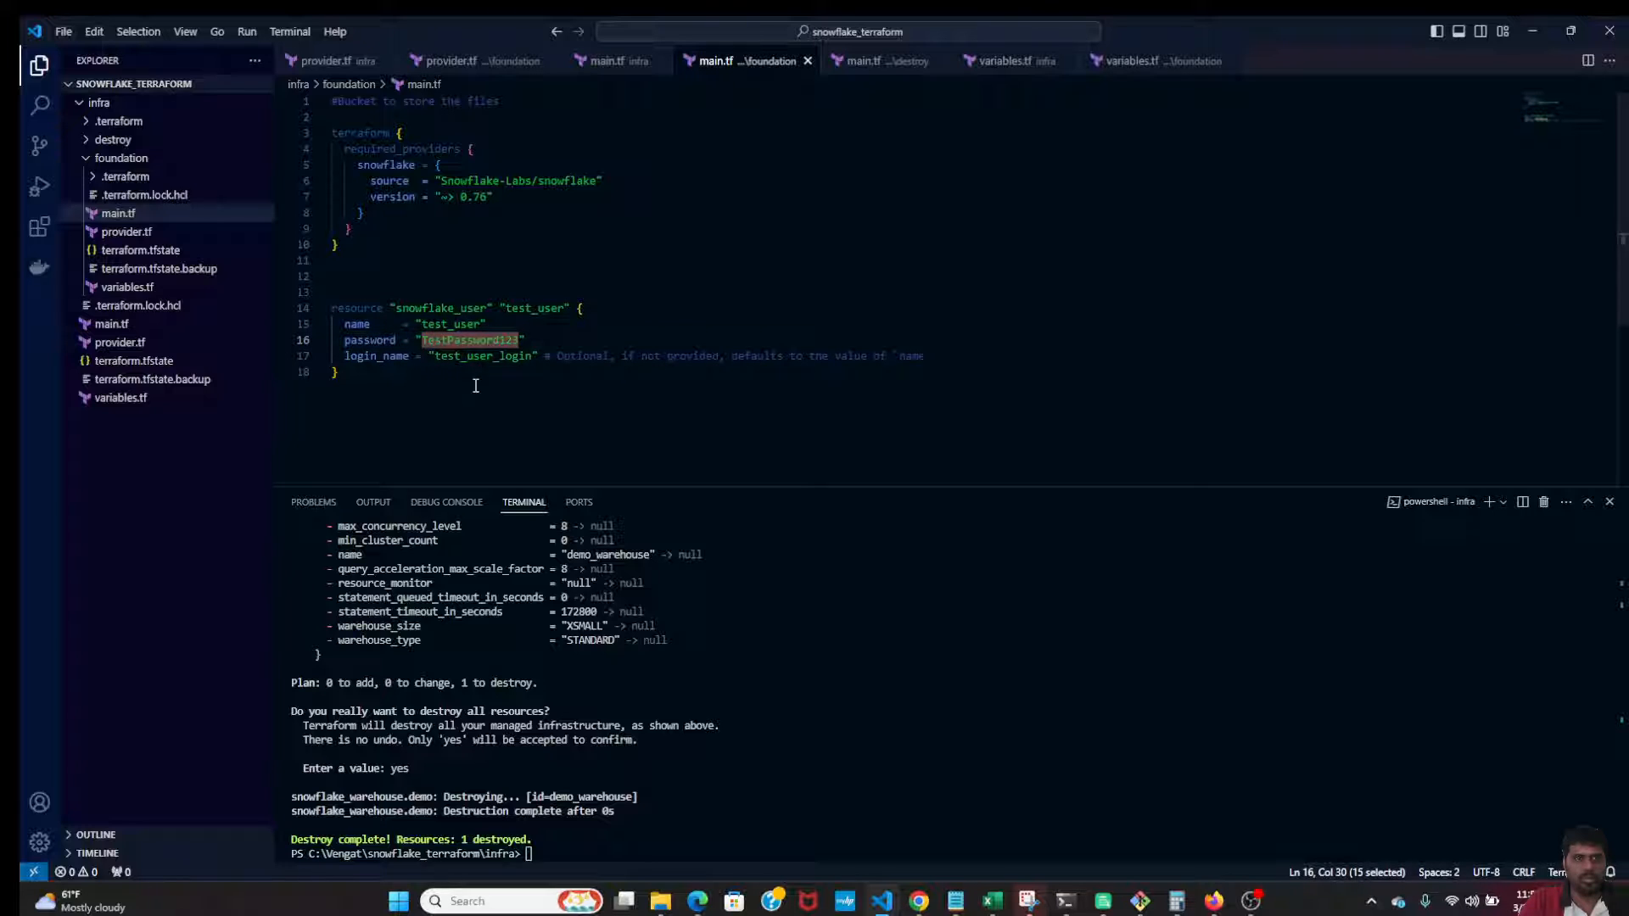
- In the foundation folder run terraform init and terraform apply, confirming with yes
text(cd f)
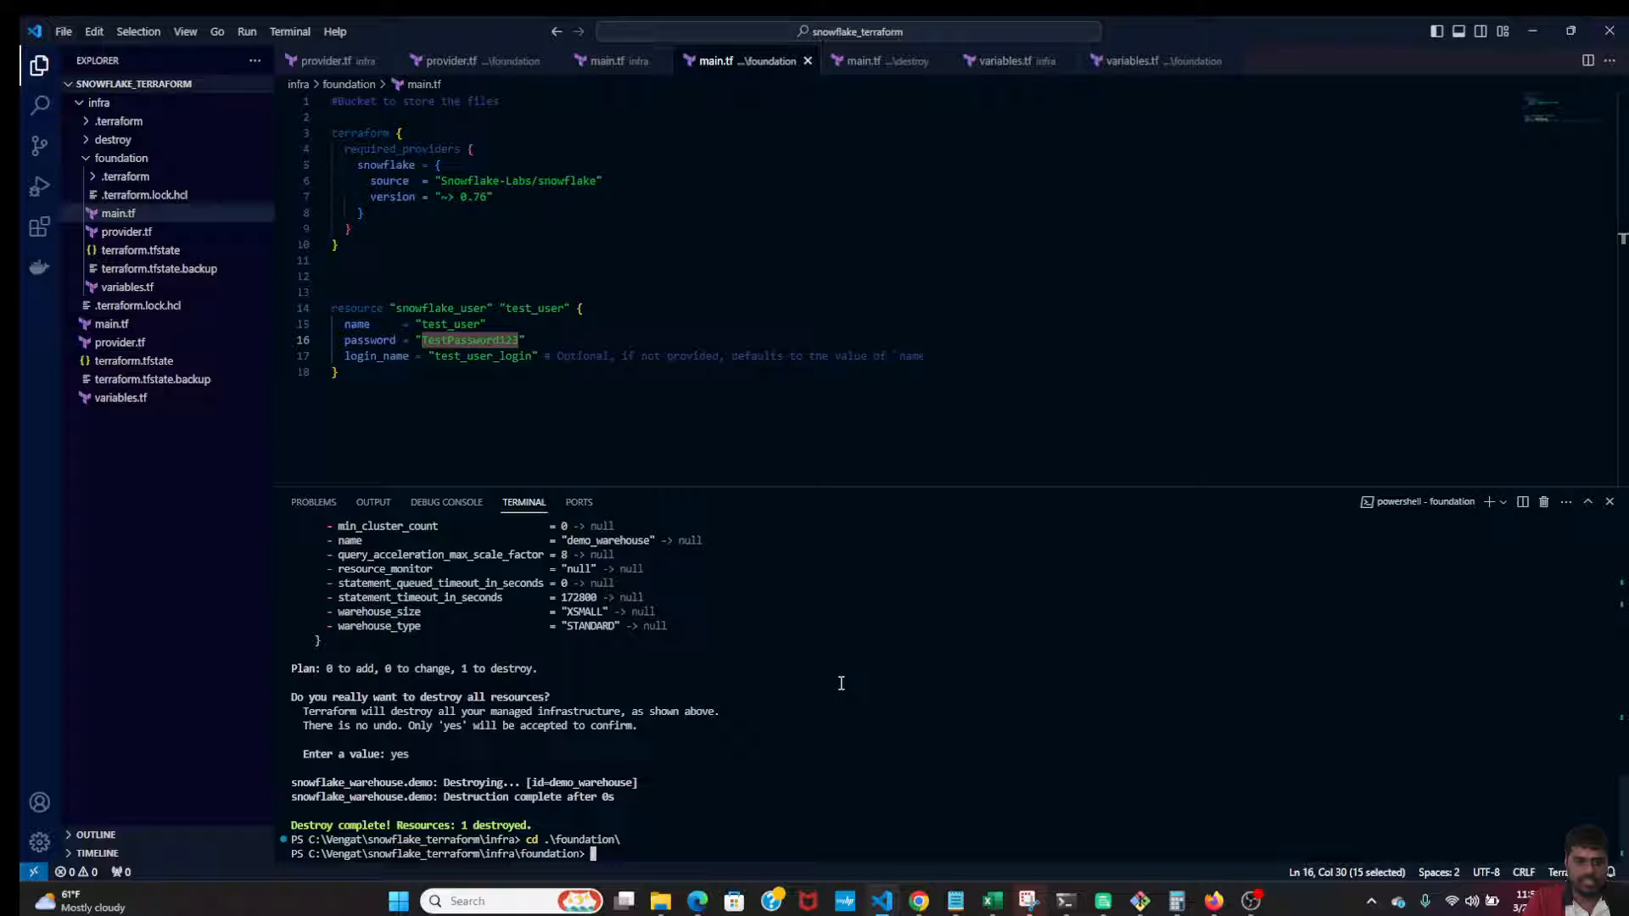
text(terraform appl)
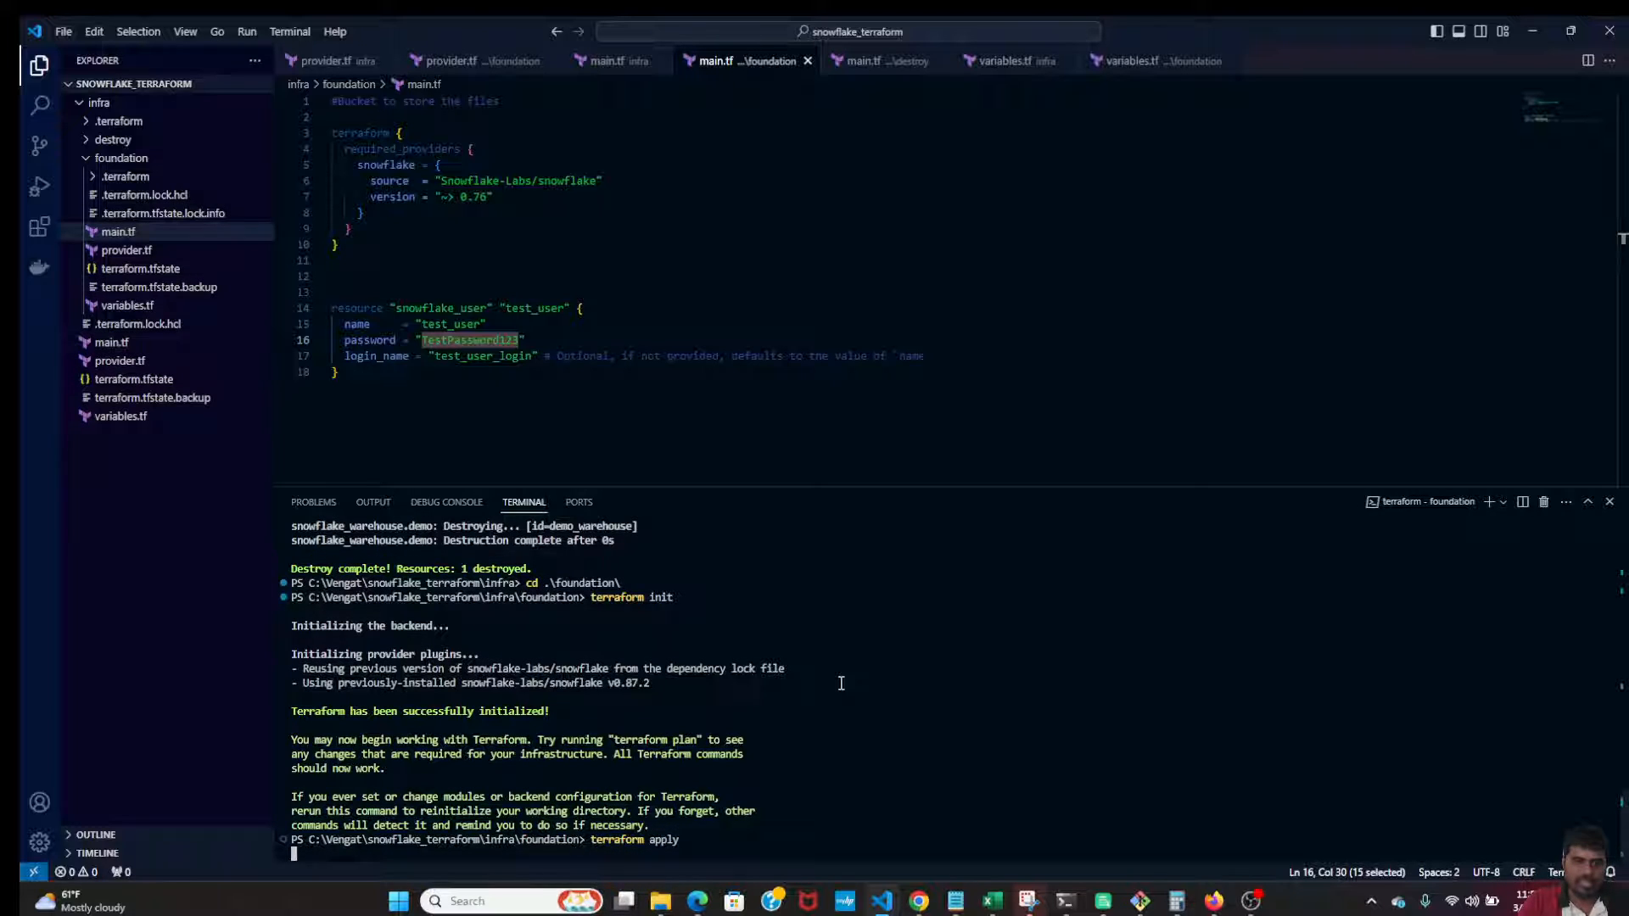
text(yes)
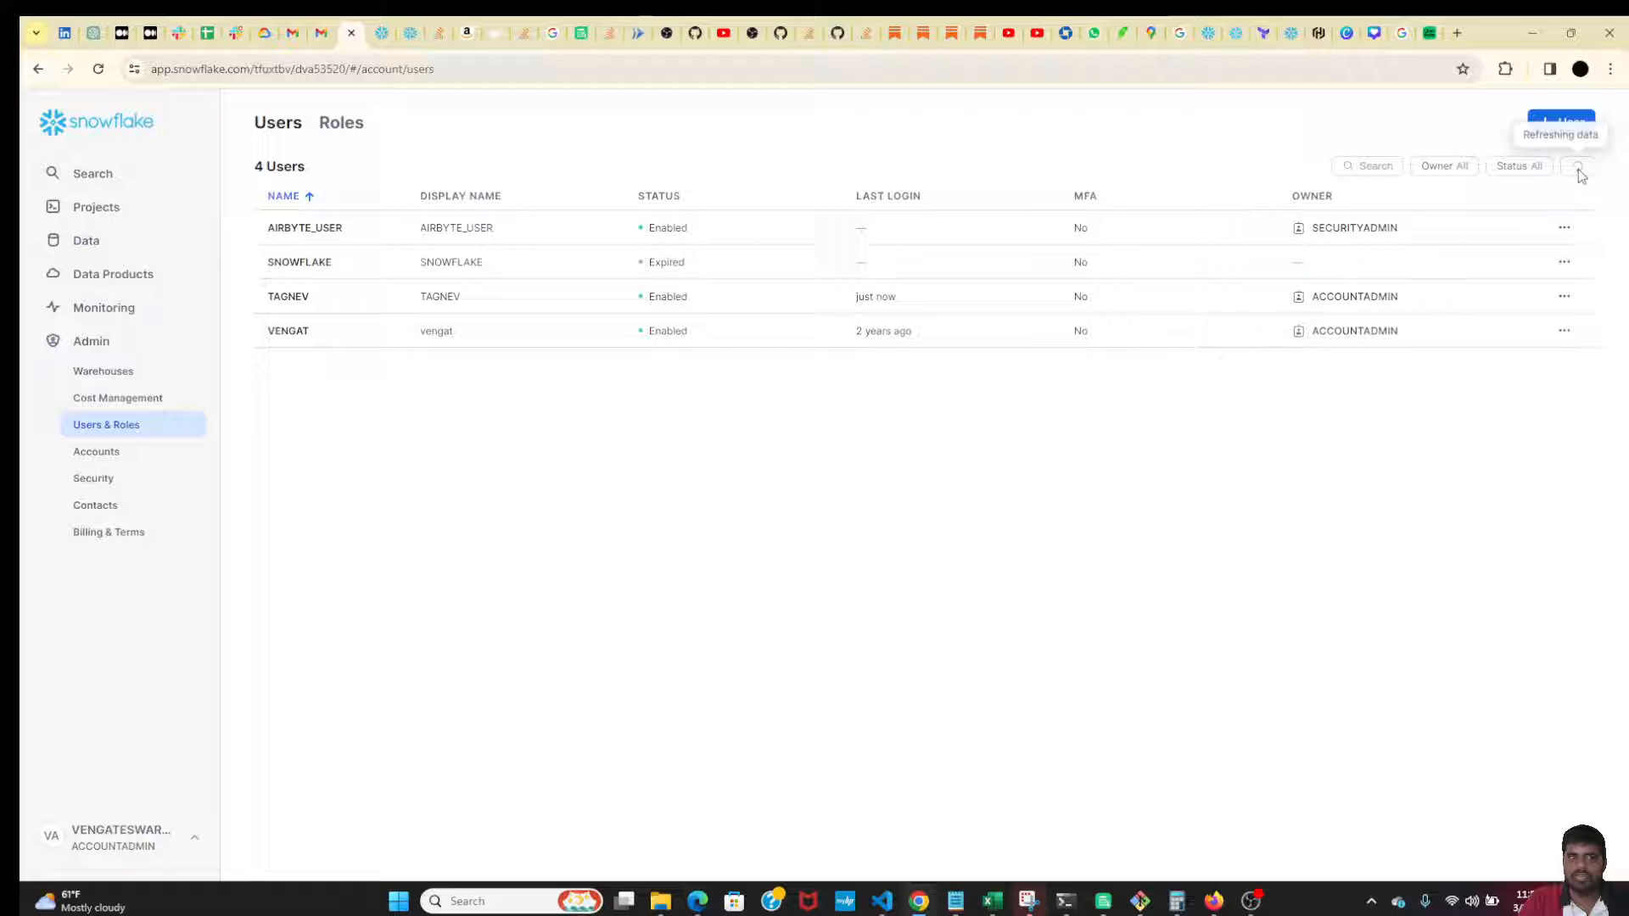
- Reload the Snowflake Users list to confirm the enabled test_user appears
click(1577, 165)
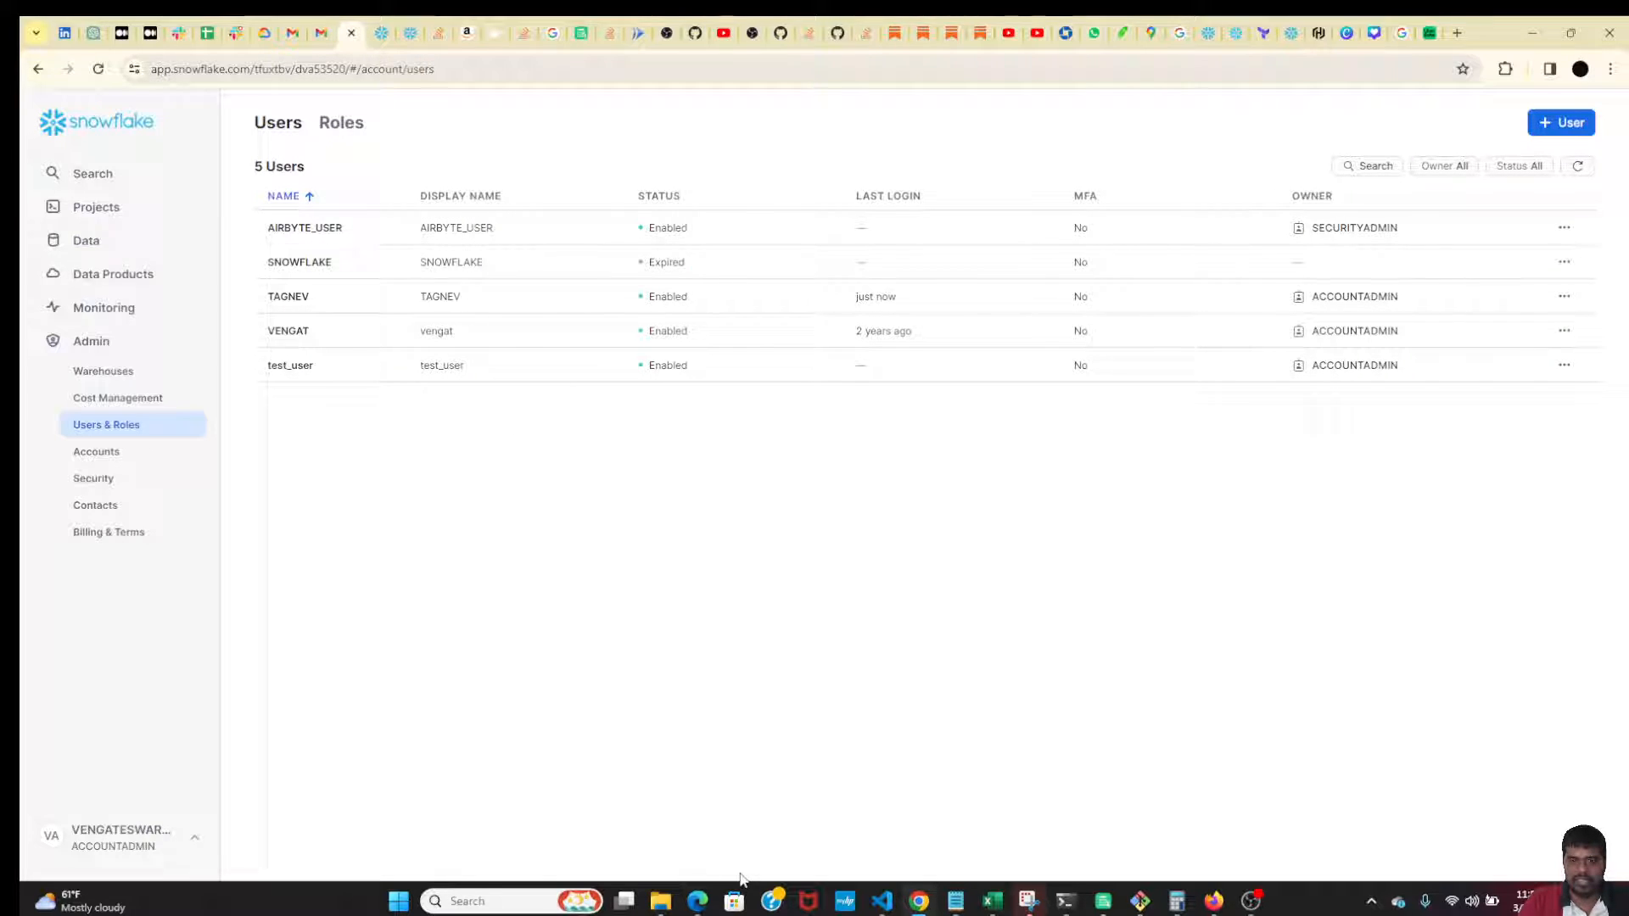
mouse_move(722, 545)
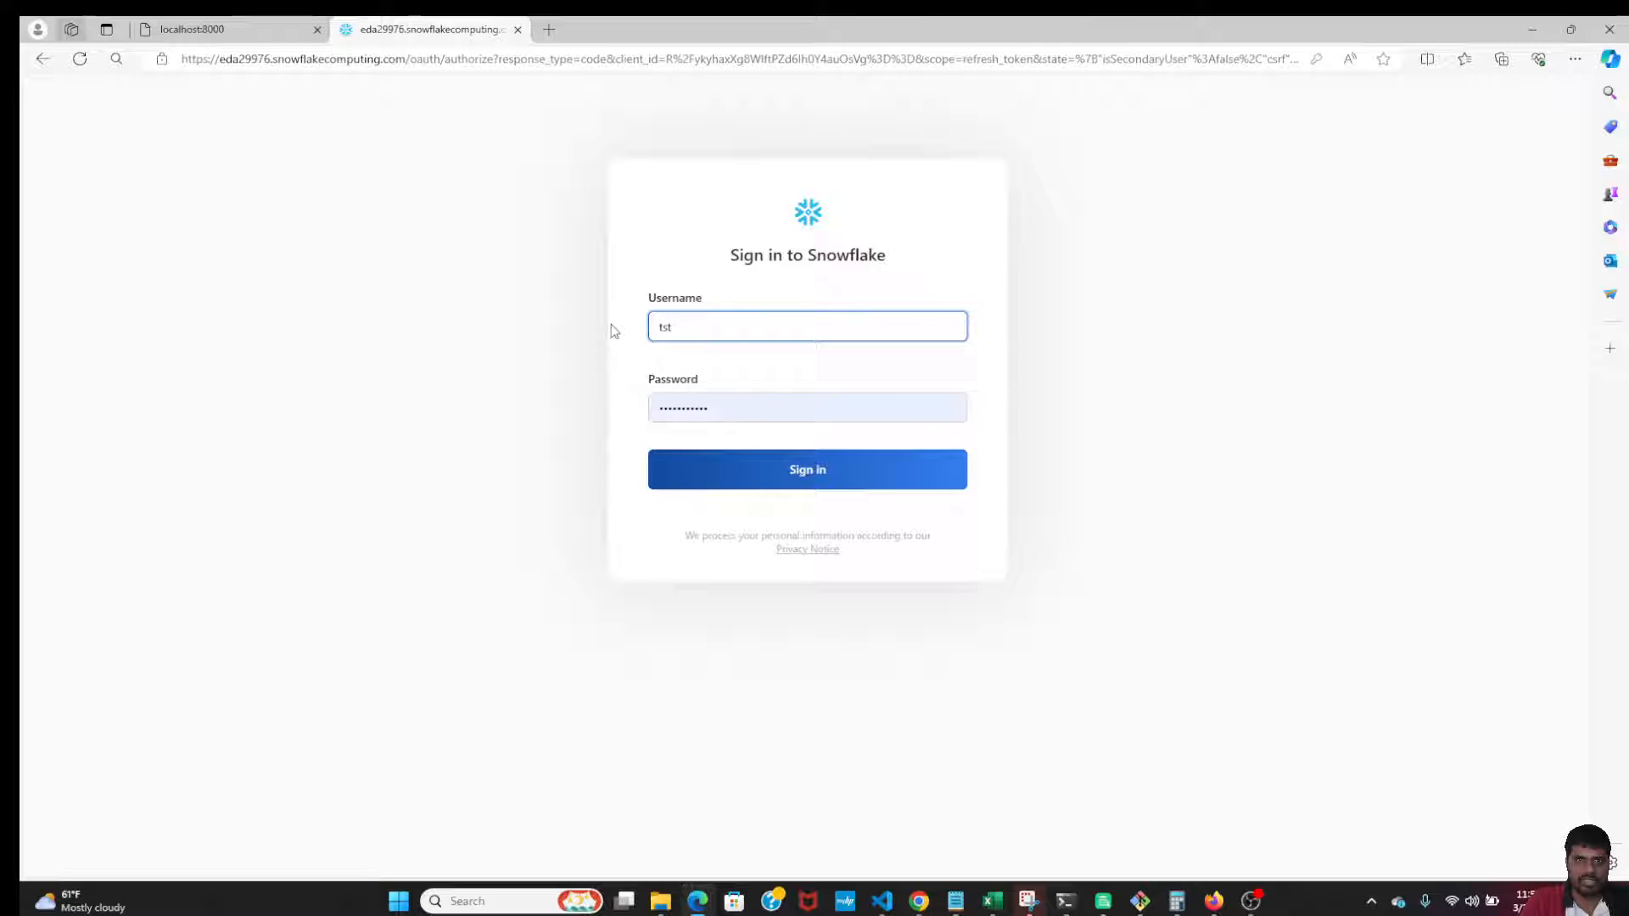
- Attempt Snowflake sign-in as test_user, then retry with login name test_user_login
text(test_user)
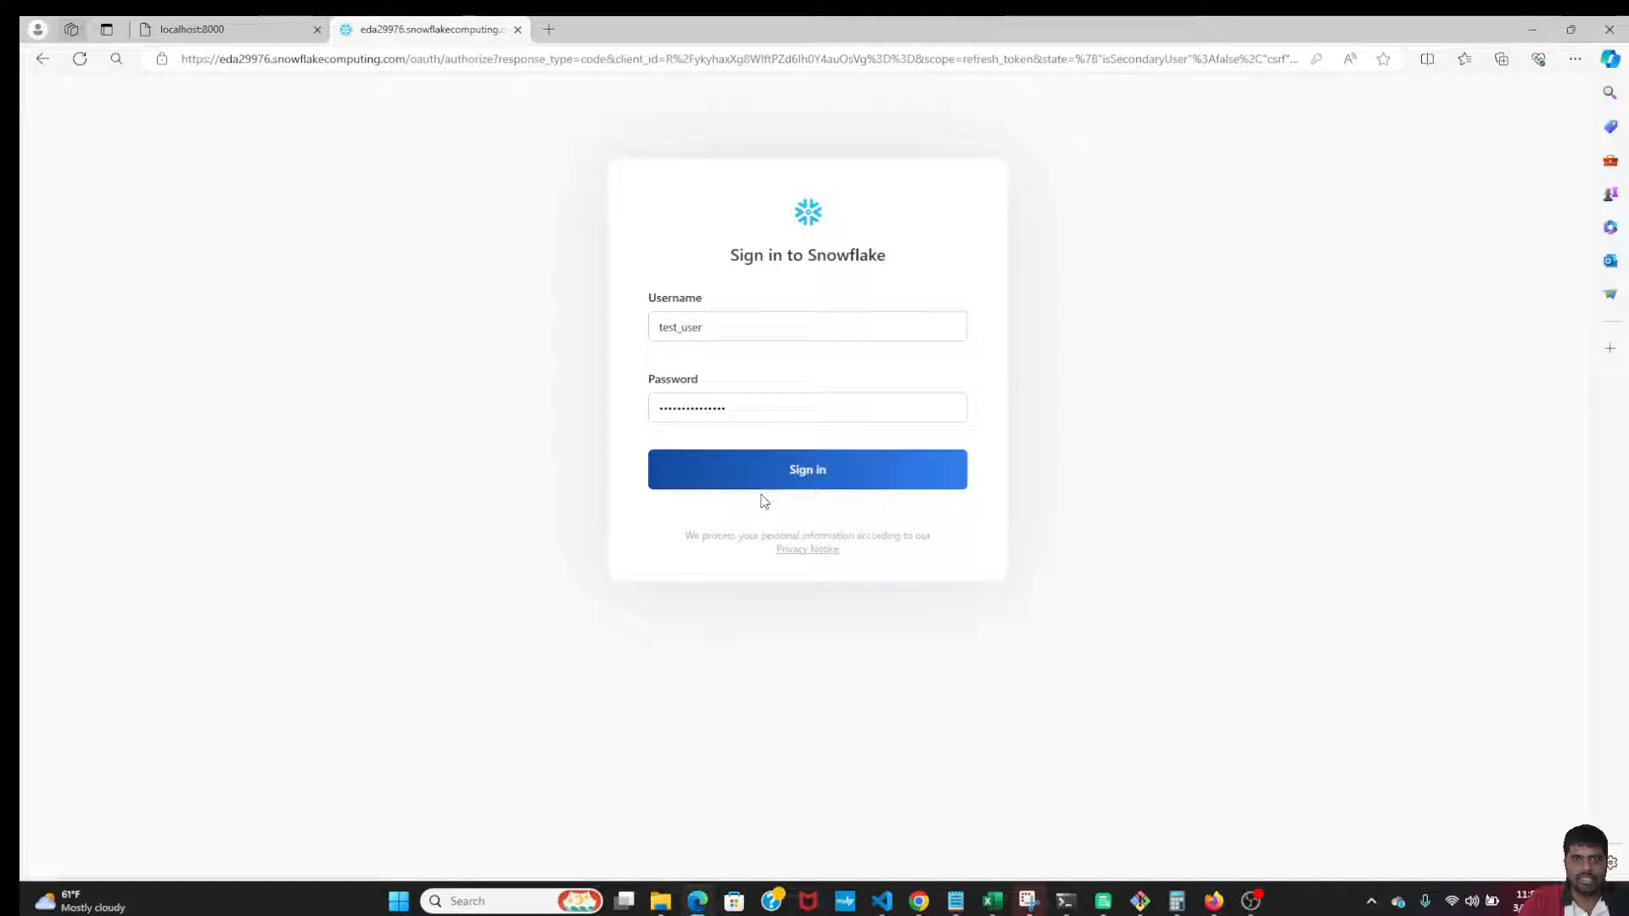
click(808, 469)
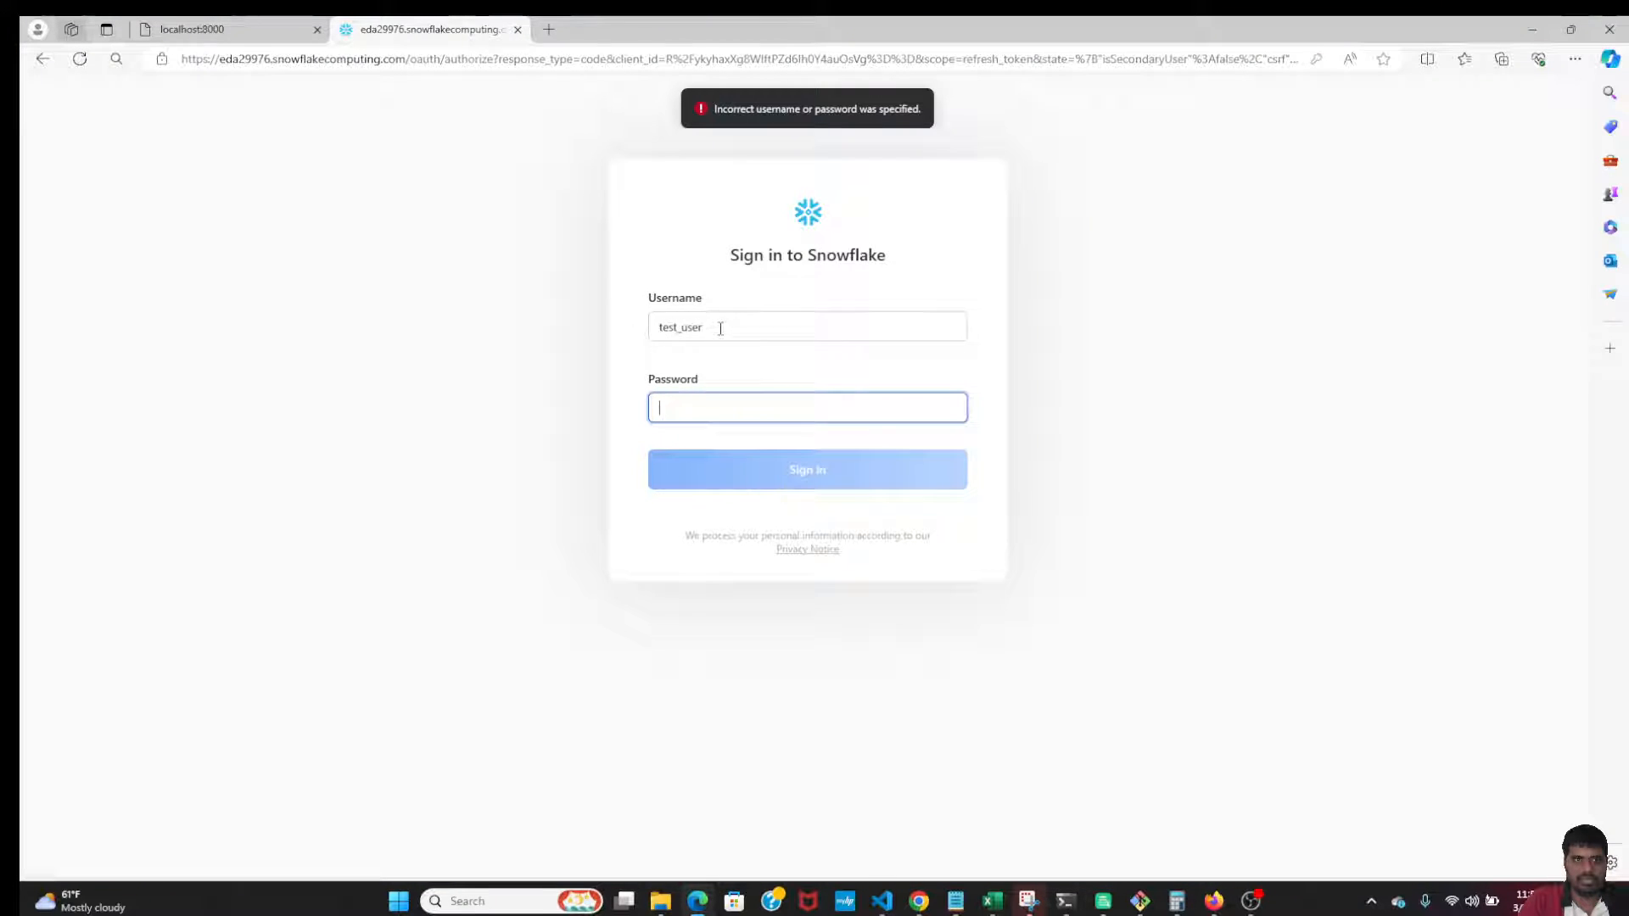
click(808, 407)
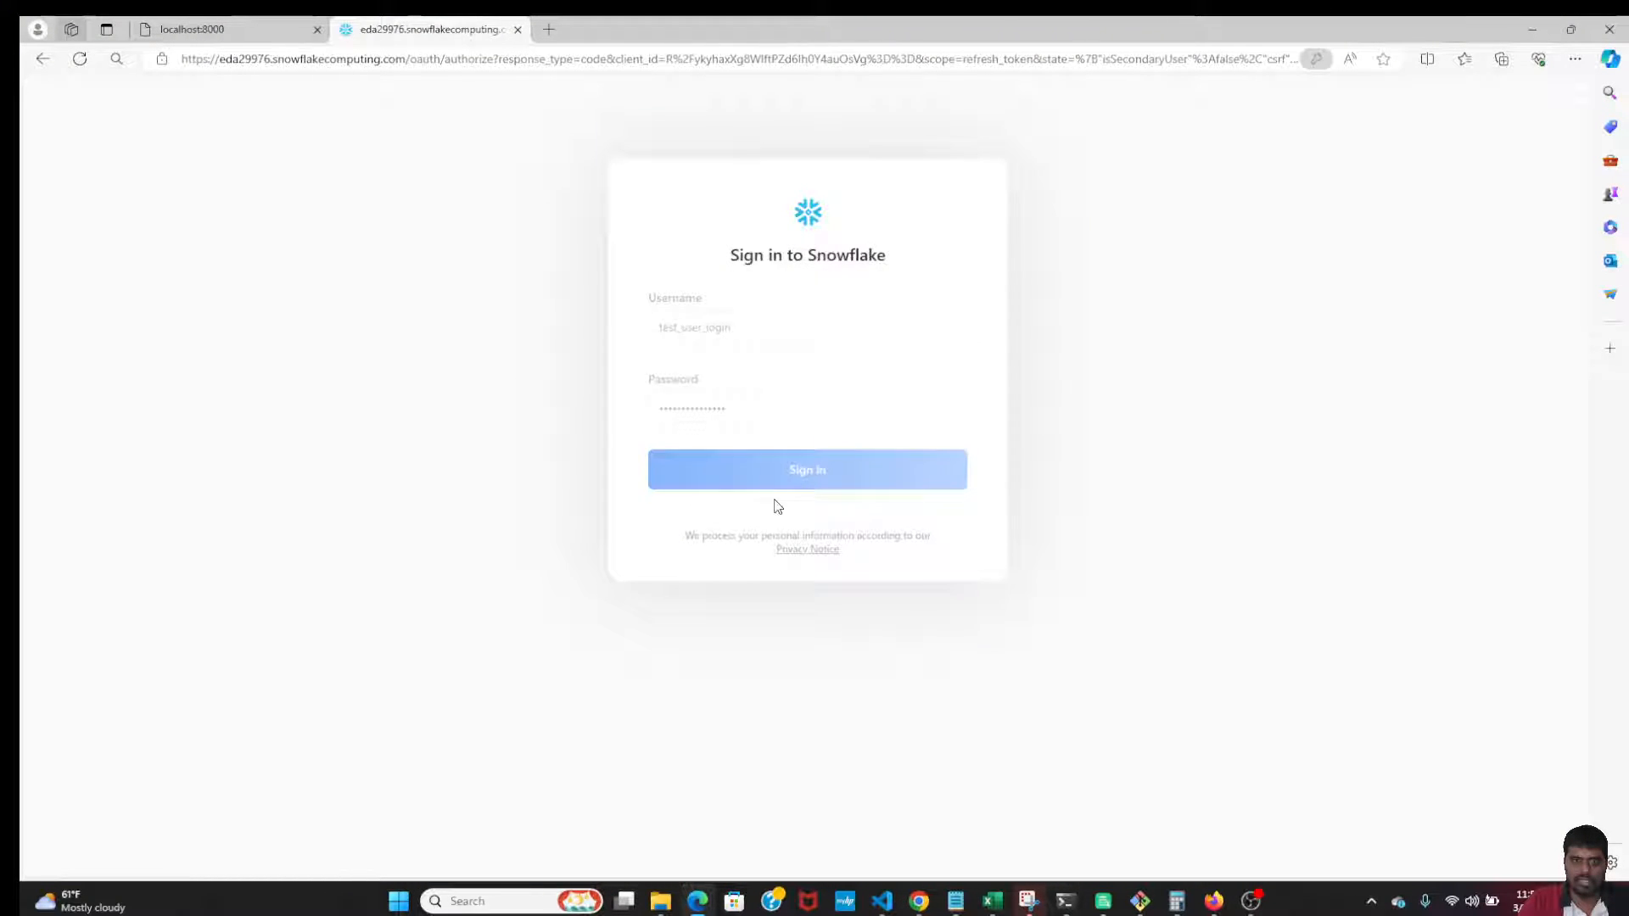
click(808, 470)
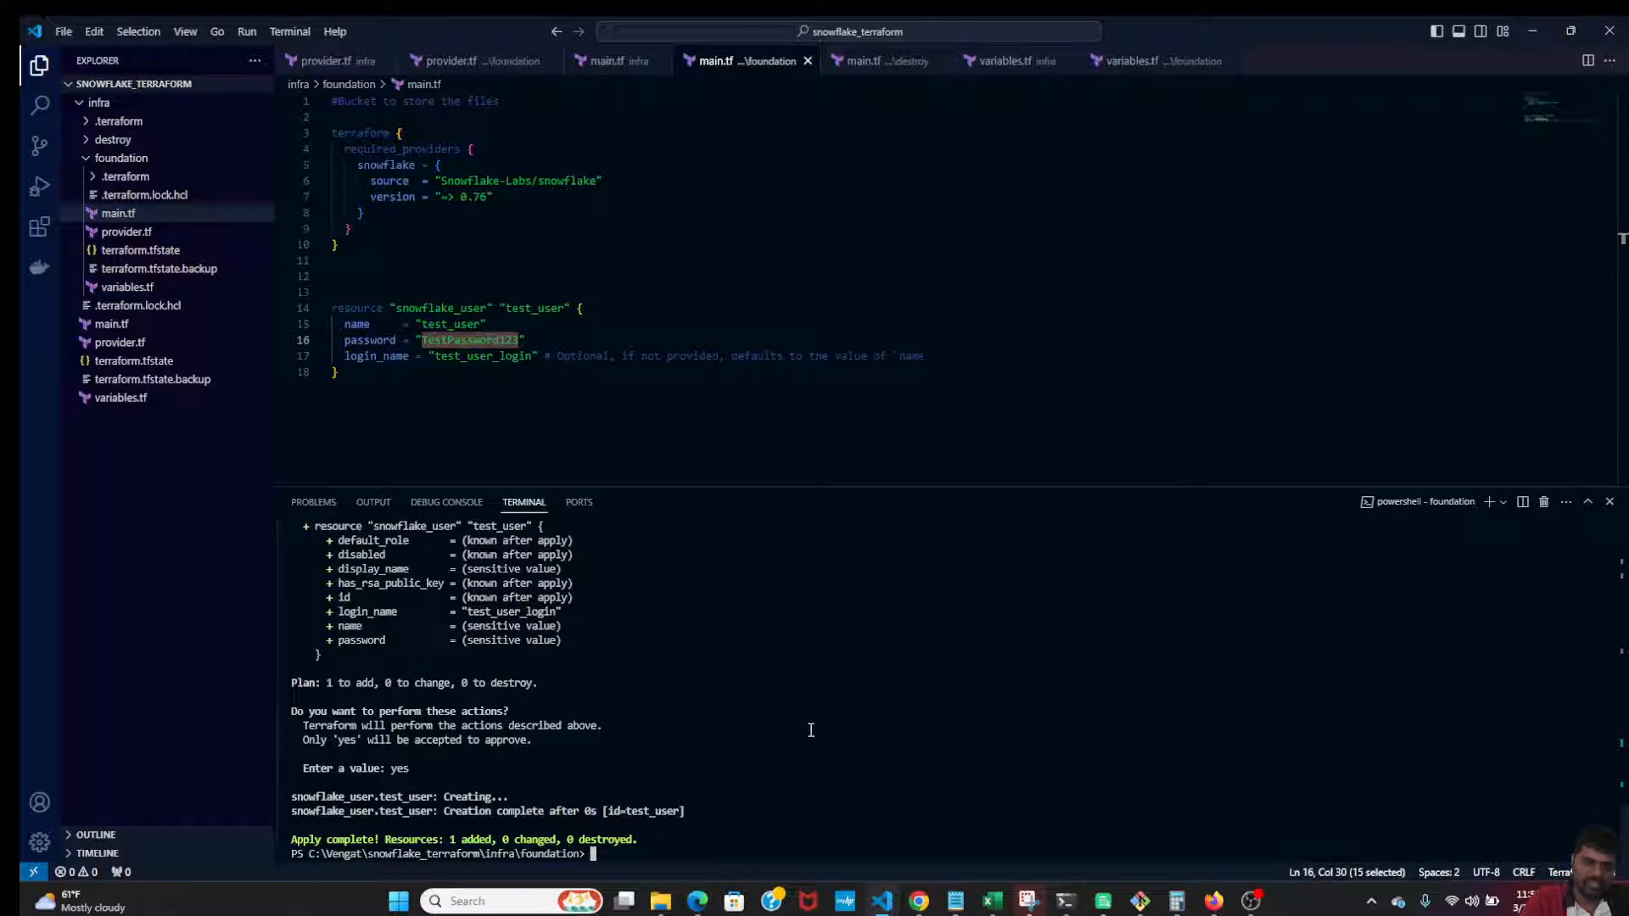
- Enter 'terraform destroy' at the foundation terminal prompt to tear down the resources
text(terraform)
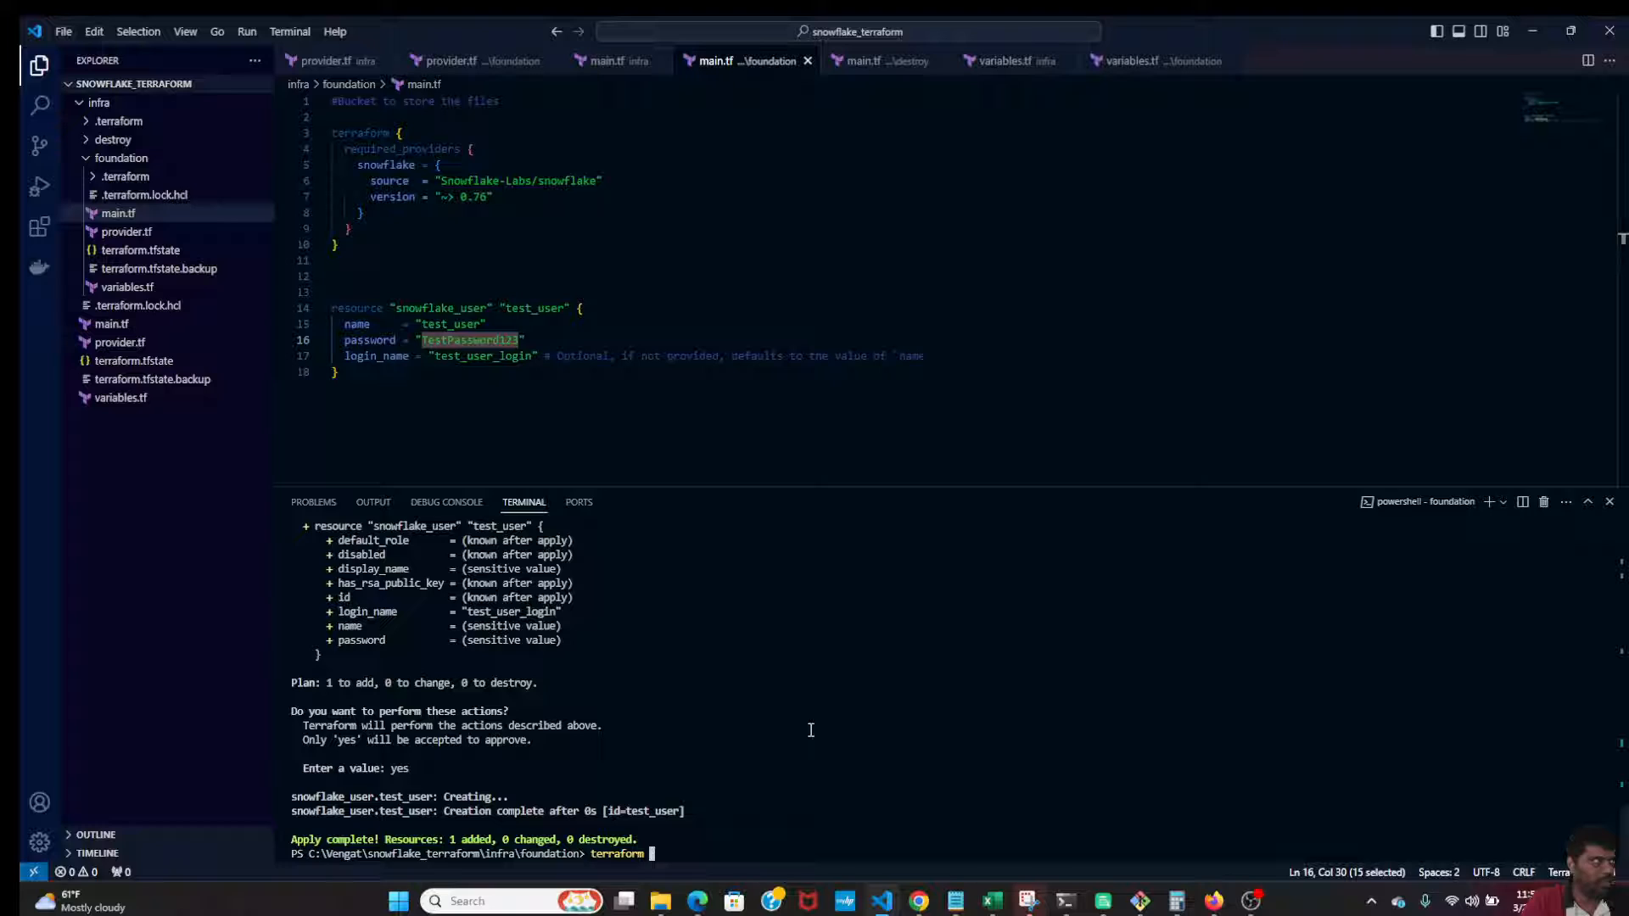
text(destroy)
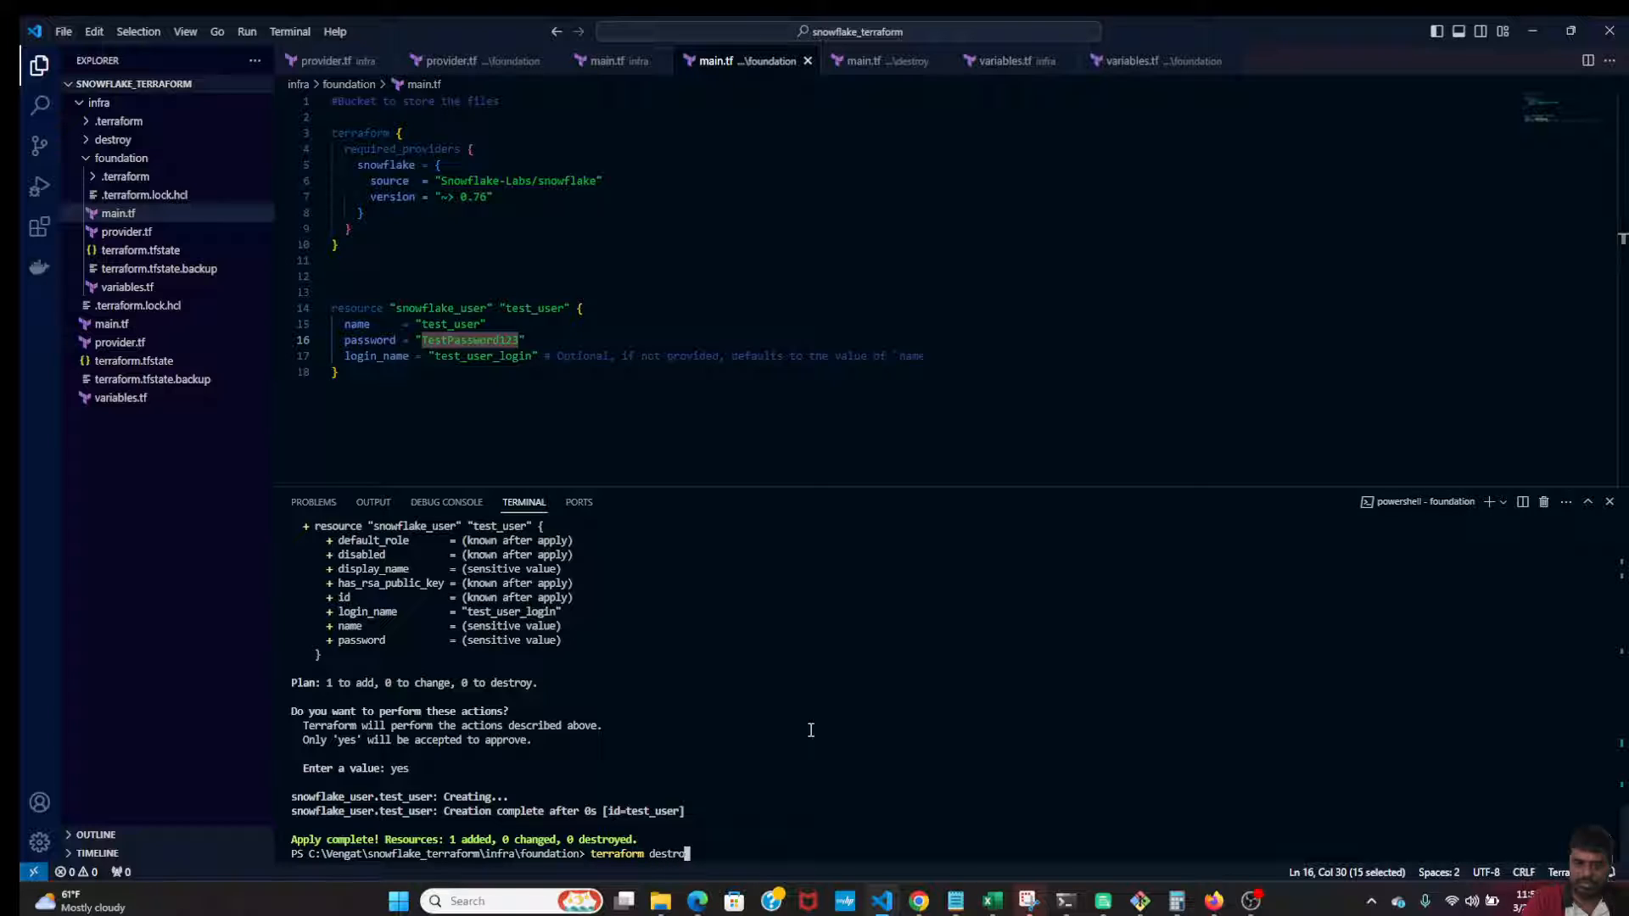